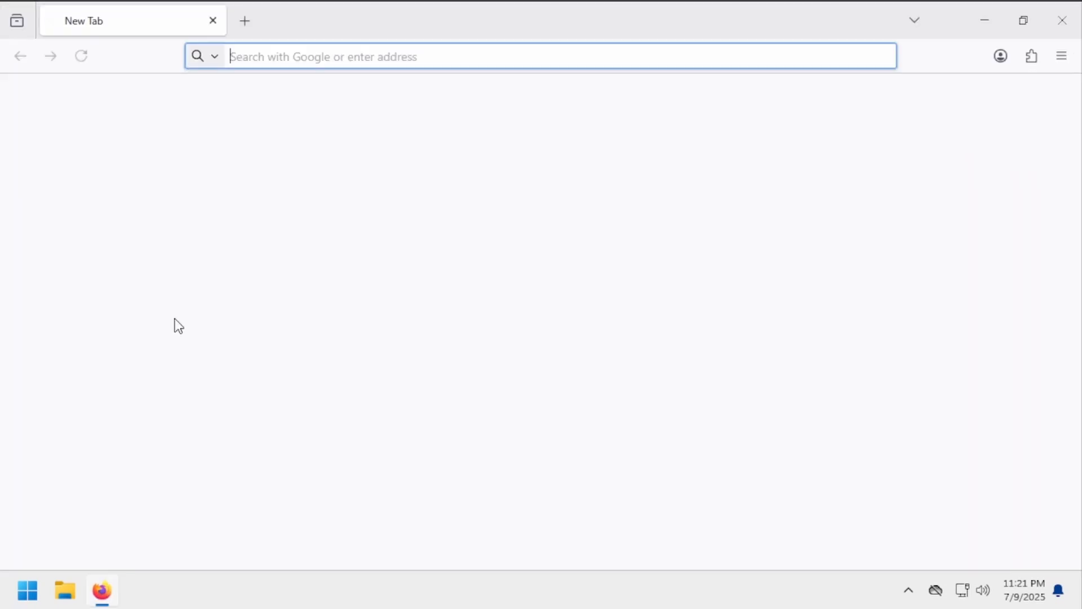
Step: Download BPSS.exe from the 0.3.1 release on github.com/ICEREG1992/bpss
{"action": "type", "text": "https://github.com/ICEREG1992/bpss"}
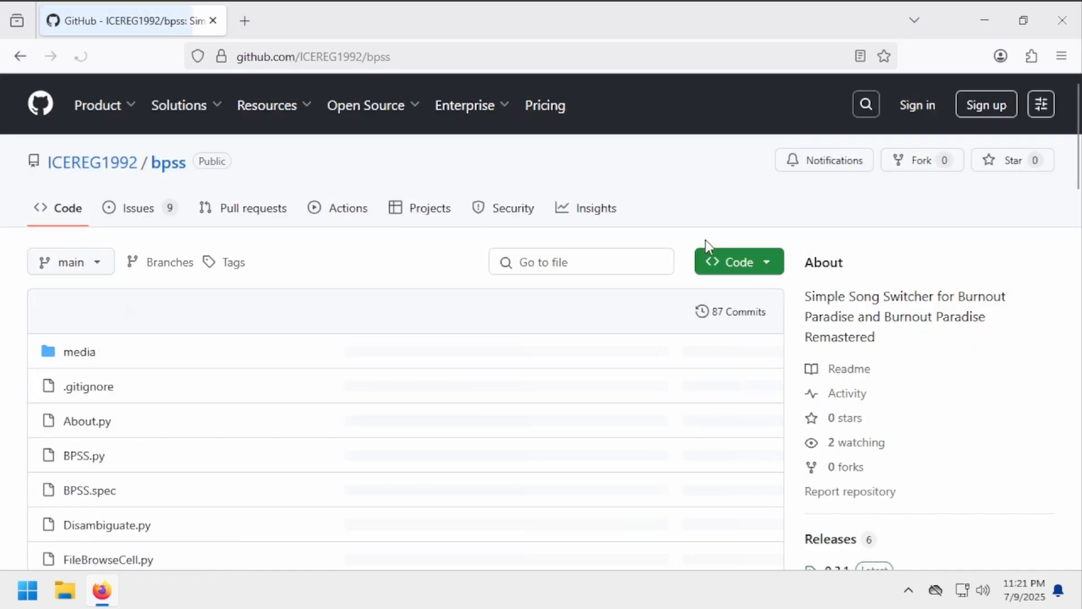
{"action": "scroll", "scroll_direction": "down", "scroll_amount": 3}
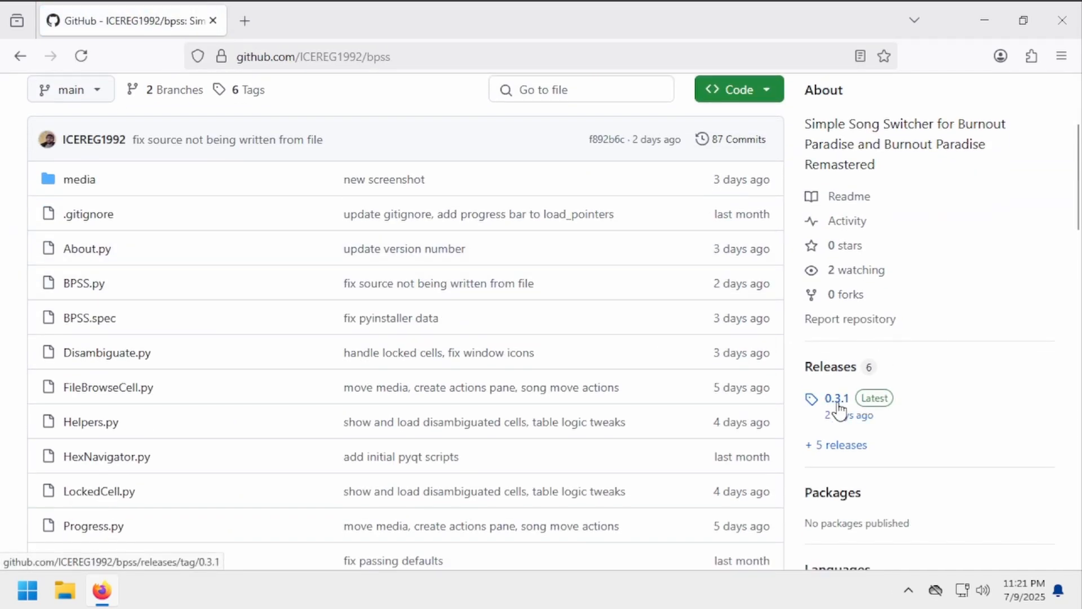
{"action": "left_click", "coordinate": [836, 398]}
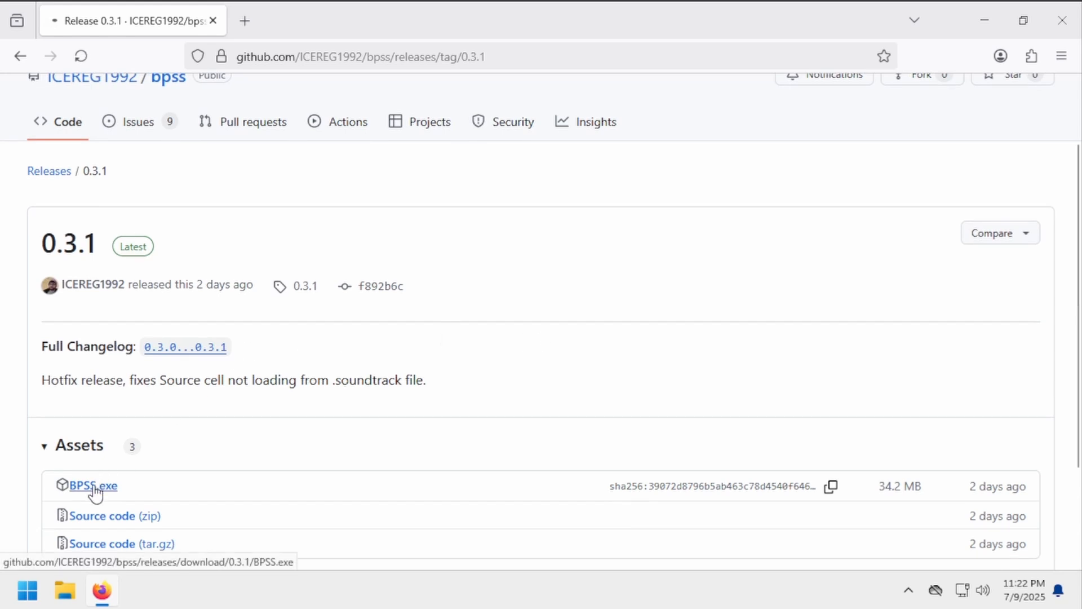
{"action": "left_click", "coordinate": [92, 485]}
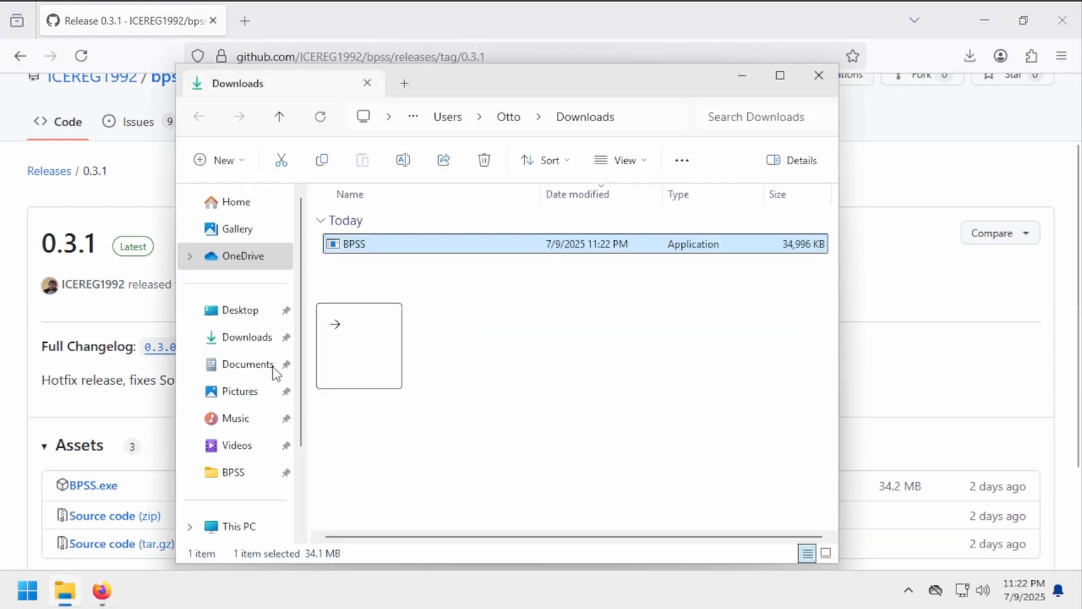
Step: Run BPSS from the Desktop BPSS folder to bring up First Time Setup
{"action": "left_click", "coordinate": [233, 472]}
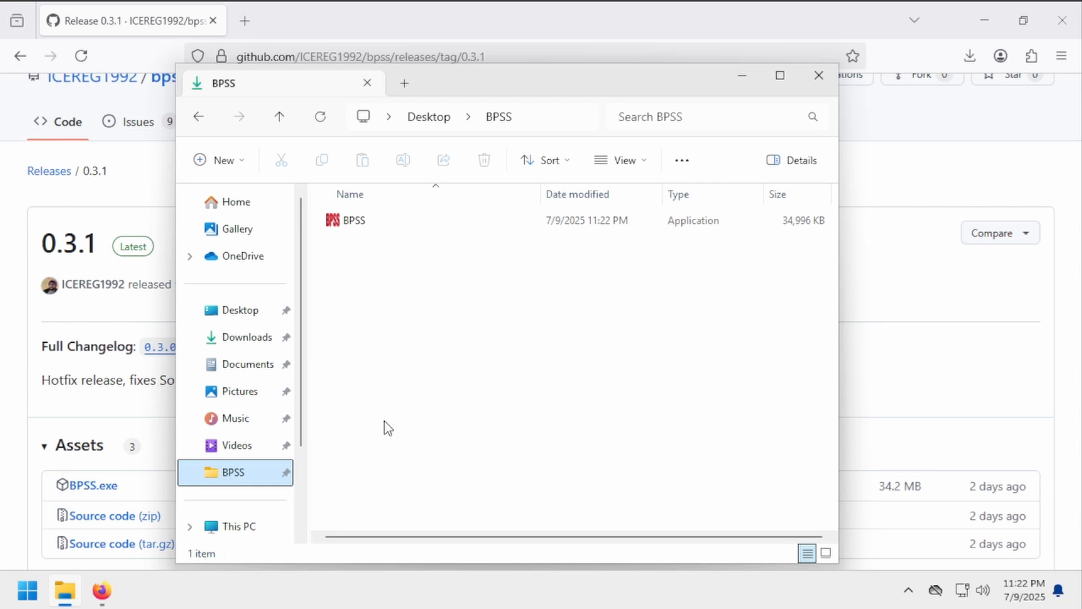
{"action": "left_click", "coordinate": [354, 220]}
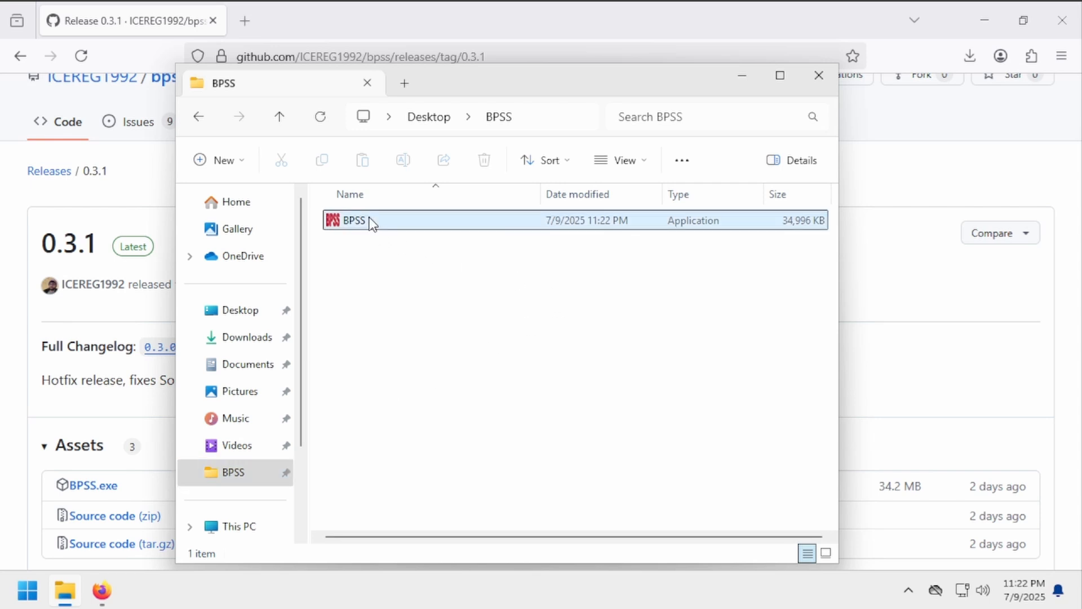
{"action": "double_click", "coordinate": [352, 220]}
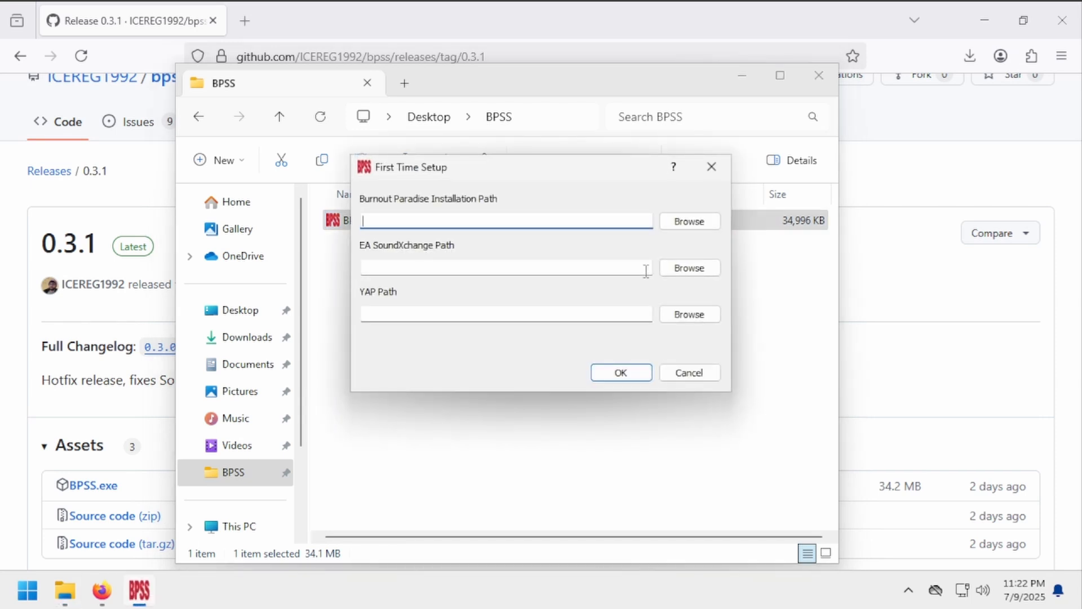
{"action": "mouse_move", "coordinate": [424, 207]}
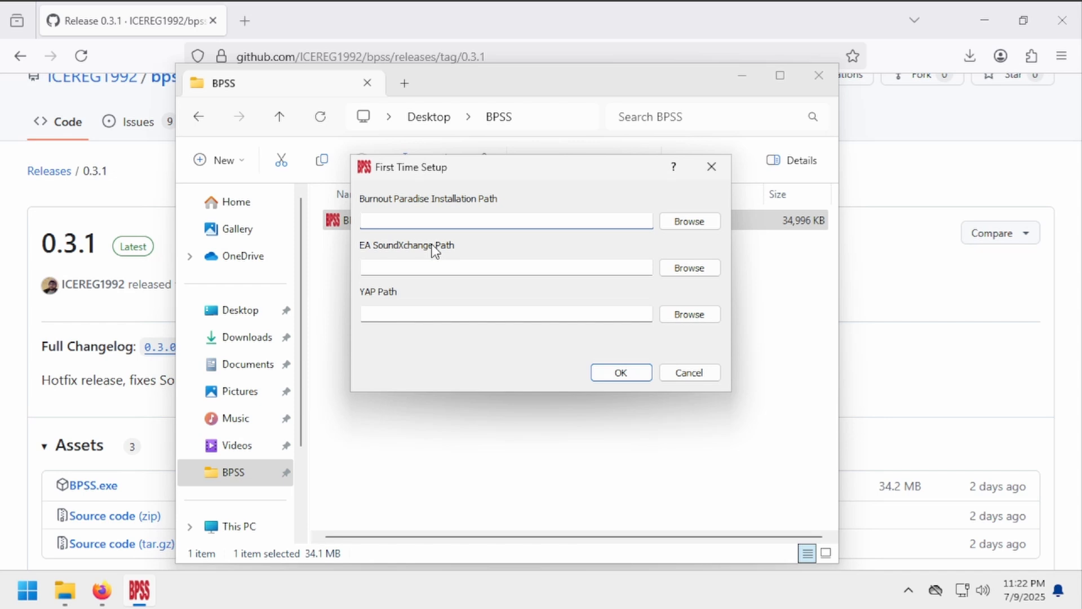
{"action": "mouse_move", "coordinate": [406, 373]}
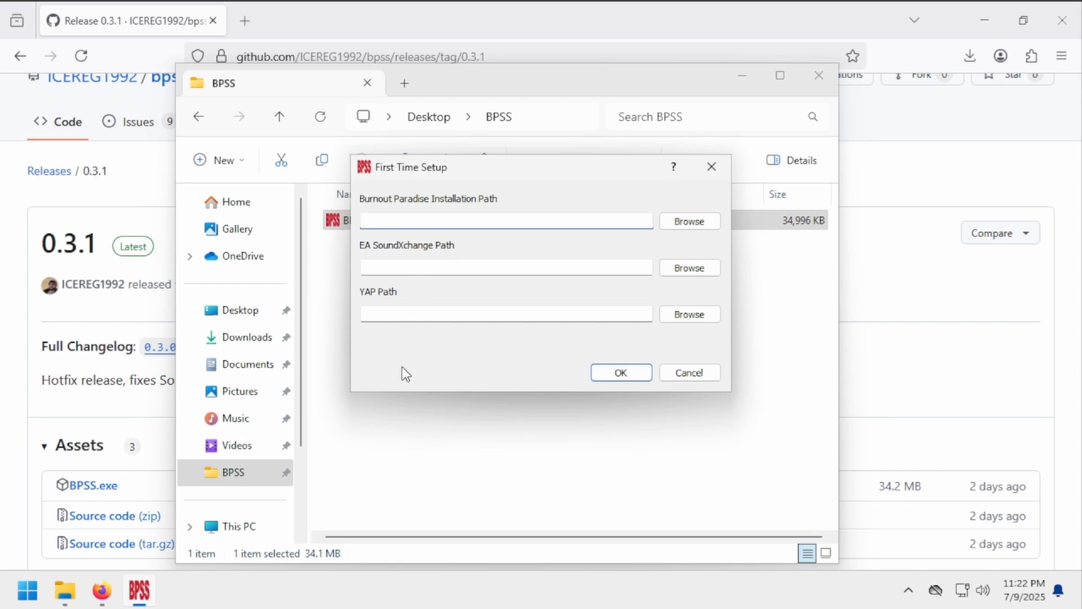
{"action": "mouse_move", "coordinate": [131, 163]}
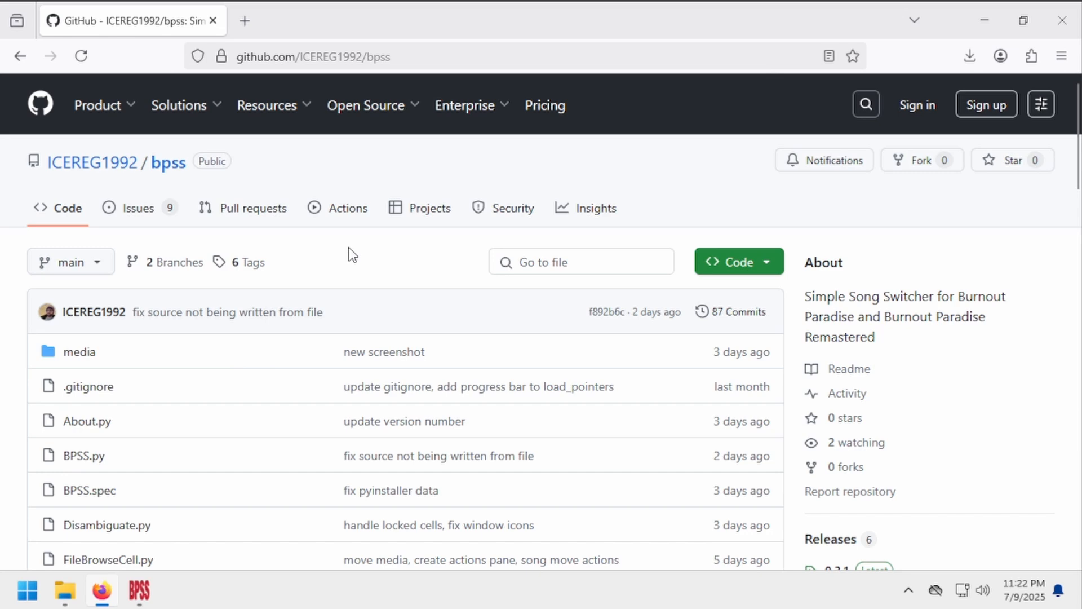
Step: Follow the README's sx link through the Burnout Wiki sounds page and download sx.exe from MEGA
{"action": "scroll", "scroll_direction": "down", "scroll_amount": 3}
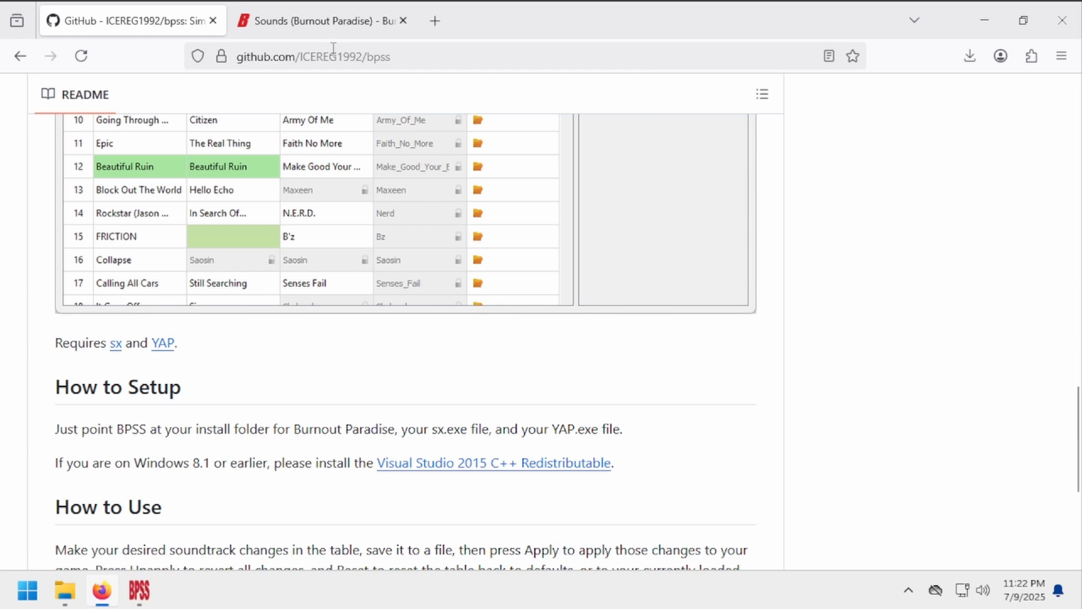
{"action": "left_click", "coordinate": [318, 21]}
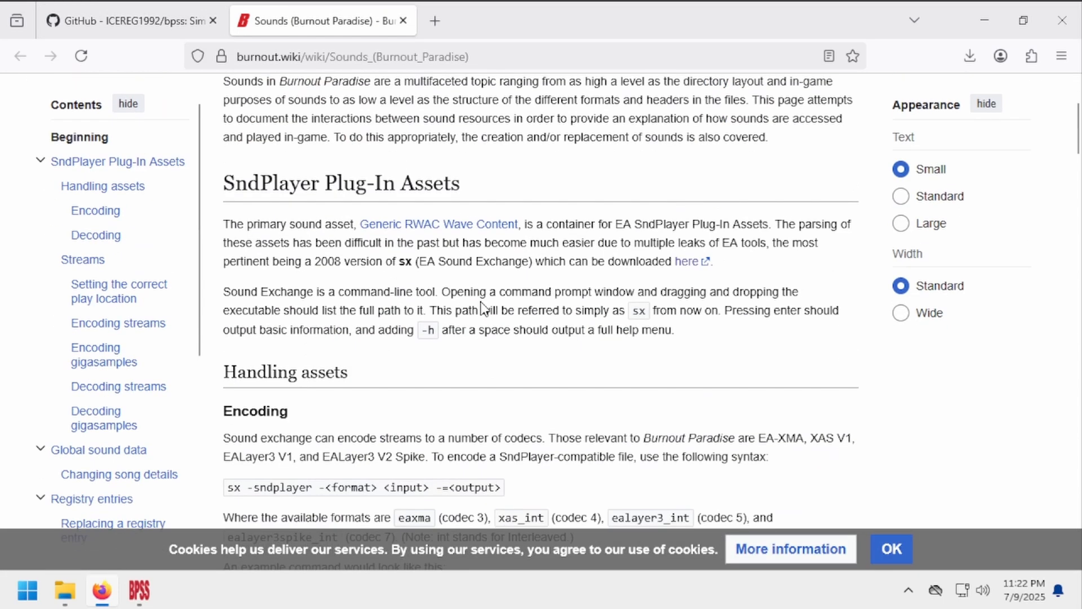
{"action": "left_click", "coordinate": [891, 549]}
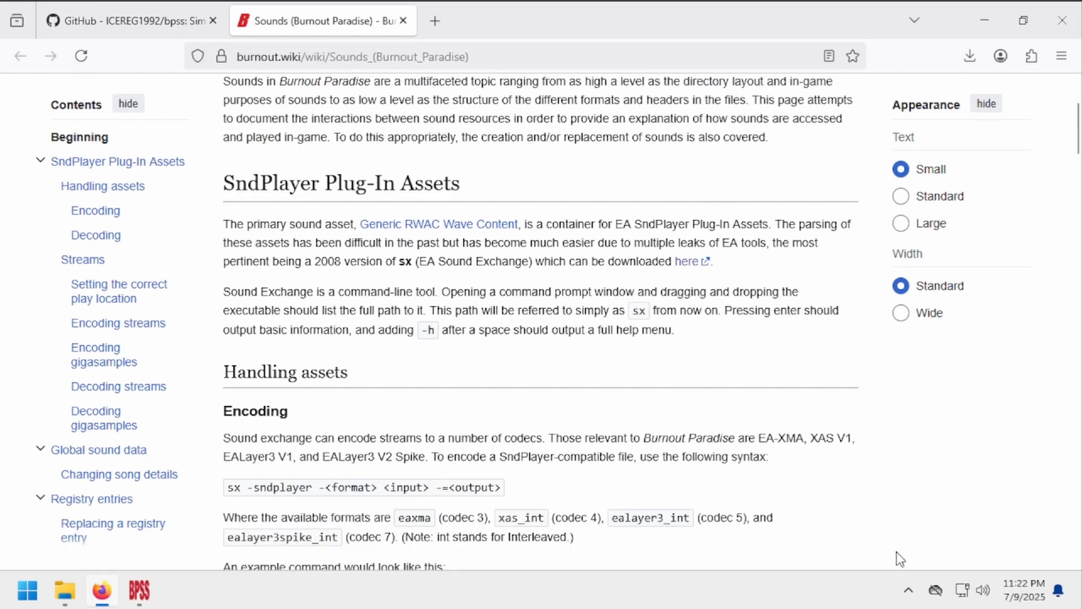
{"action": "left_click", "coordinate": [687, 261]}
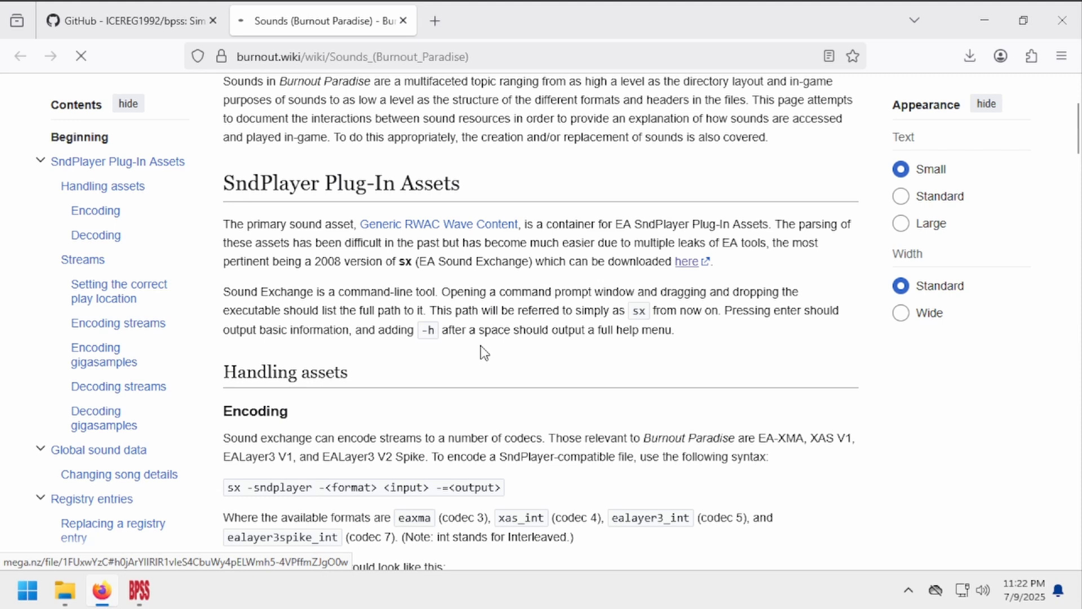
{"action": "left_click", "coordinate": [686, 261]}
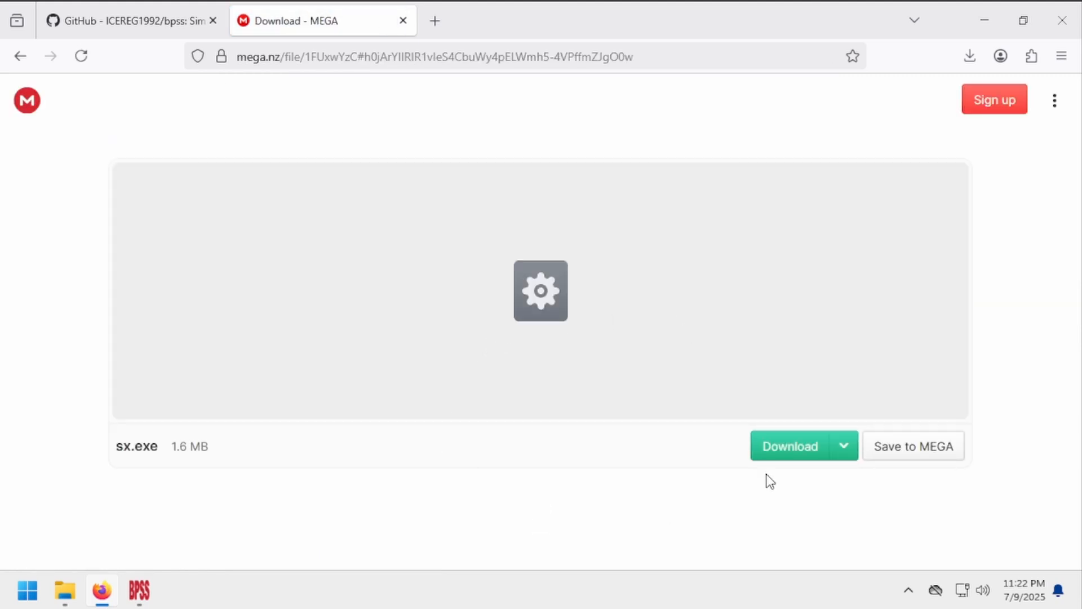
{"action": "left_click", "coordinate": [789, 446]}
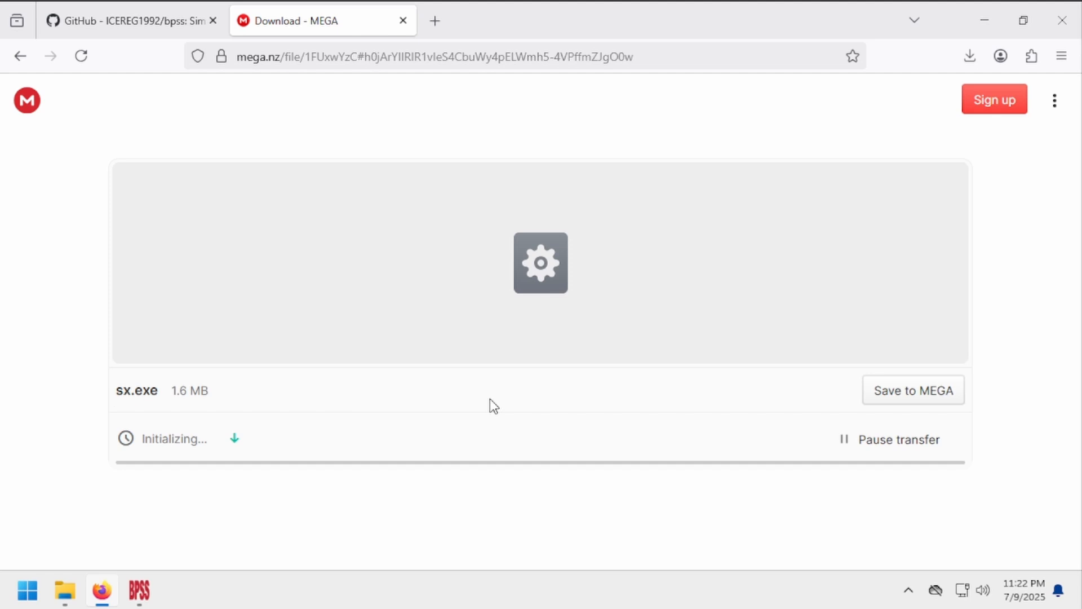
{"action": "mouse_move", "coordinate": [107, 18]}
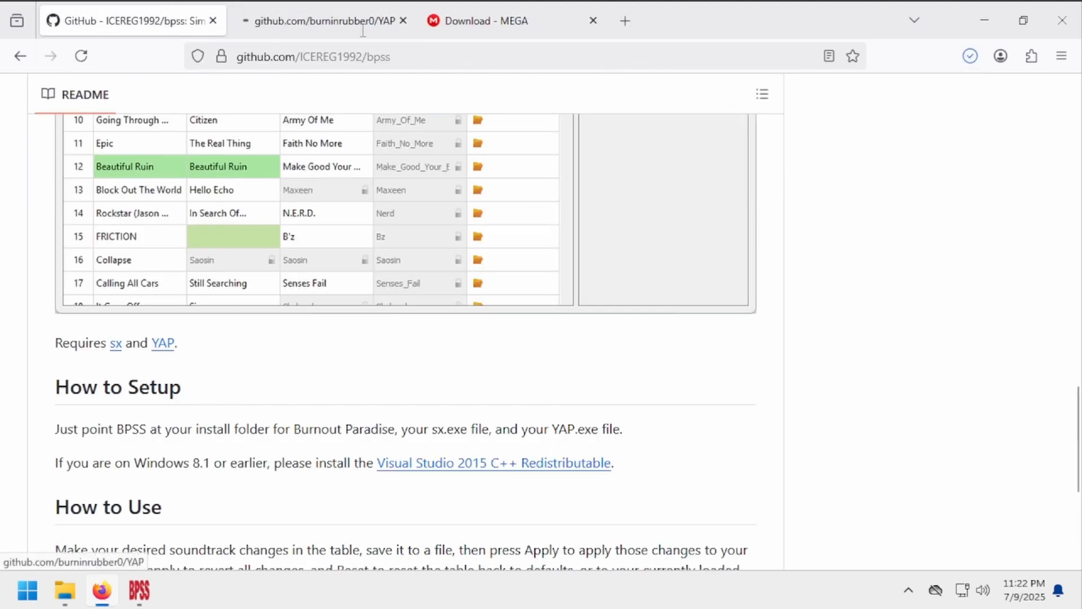
Step: Download the YAP.7z asset from the YAP v0.1 GitHub release
{"action": "left_click", "coordinate": [323, 21]}
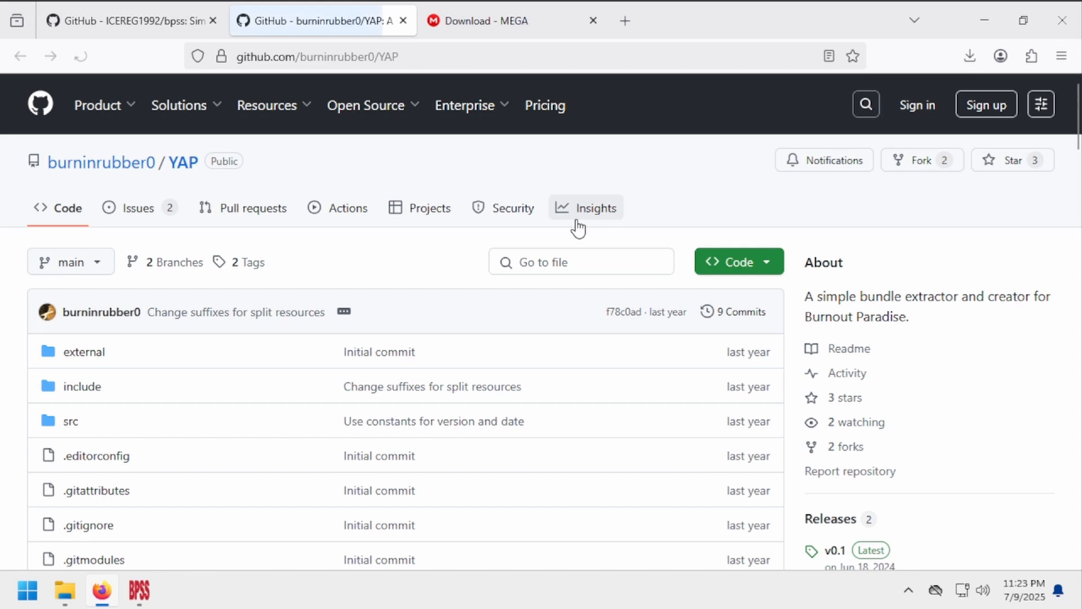
{"action": "left_click", "coordinate": [834, 550]}
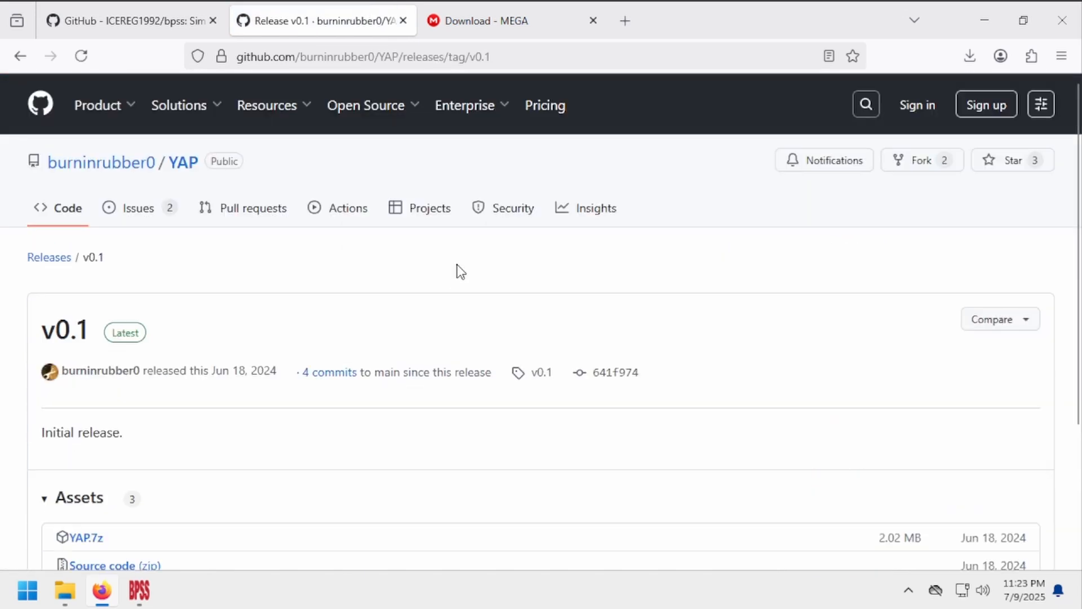
{"action": "scroll", "scroll_direction": "down", "scroll_amount": 3}
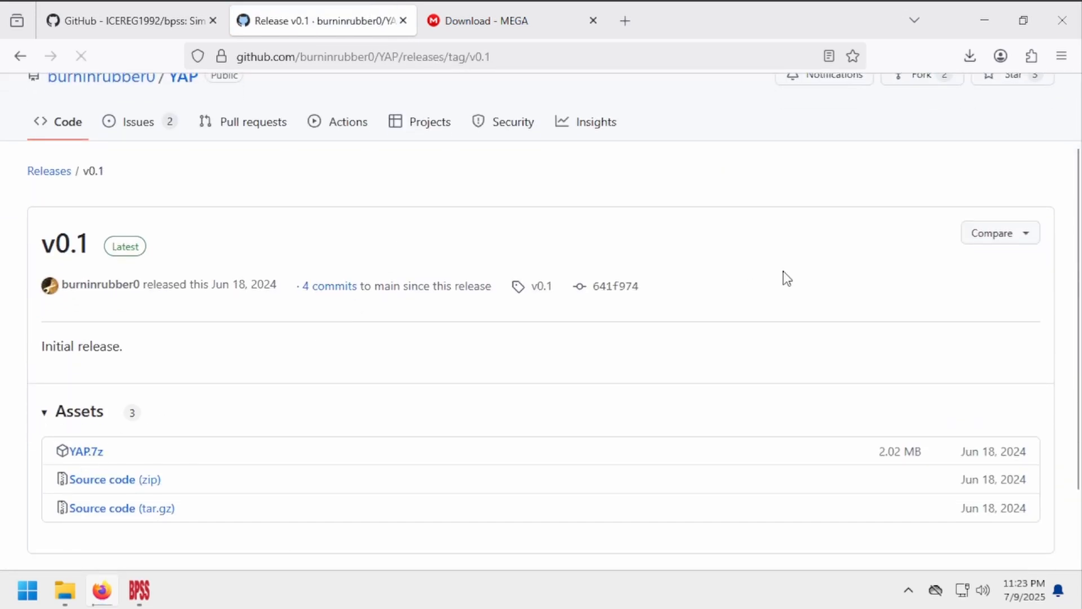
{"action": "left_click", "coordinate": [86, 450]}
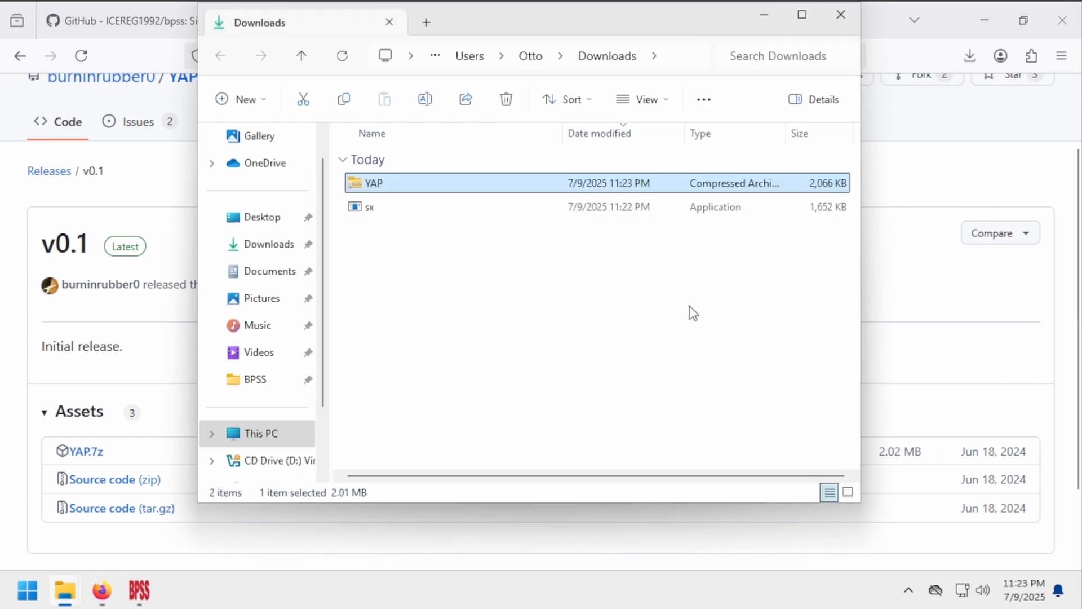
{"action": "mouse_move", "coordinate": [390, 188]}
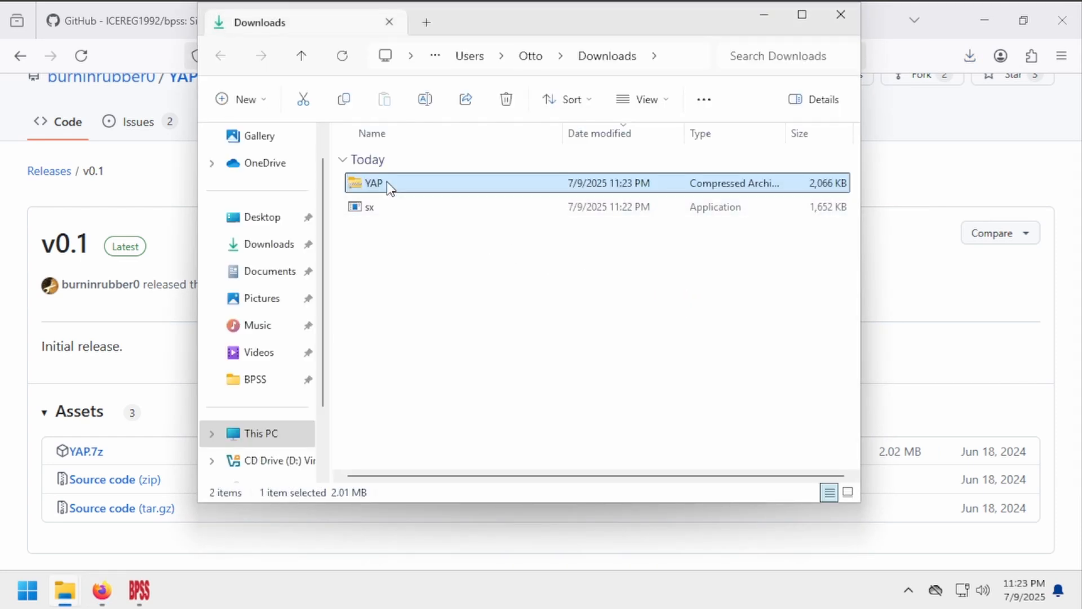
Step: Extract YAP.7z with Extract All into a YAP folder in Downloads
{"action": "right_click", "coordinate": [373, 183]}
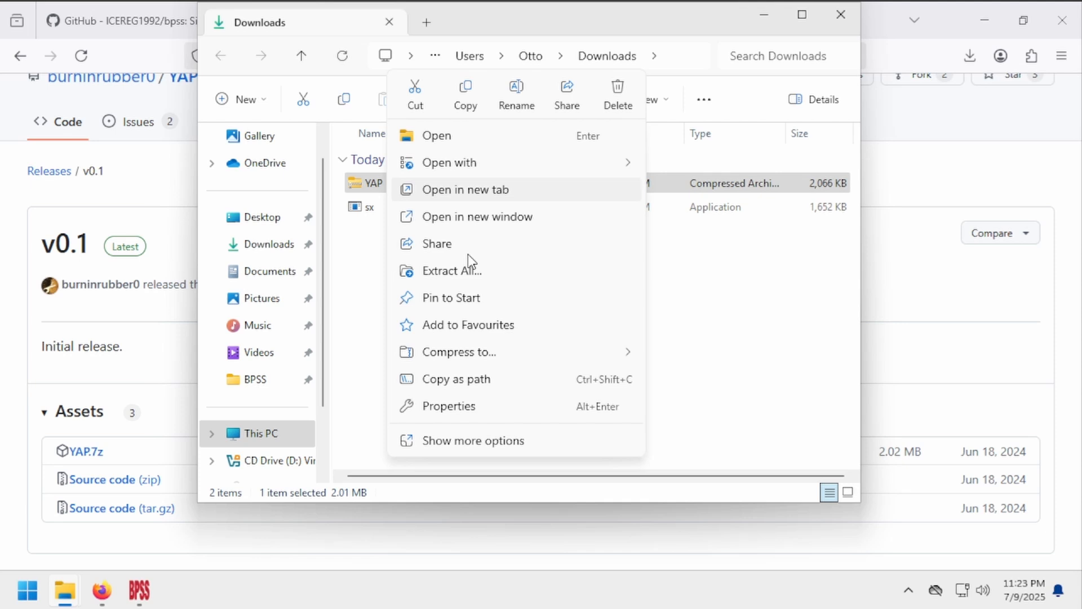
{"action": "left_click", "coordinate": [450, 270]}
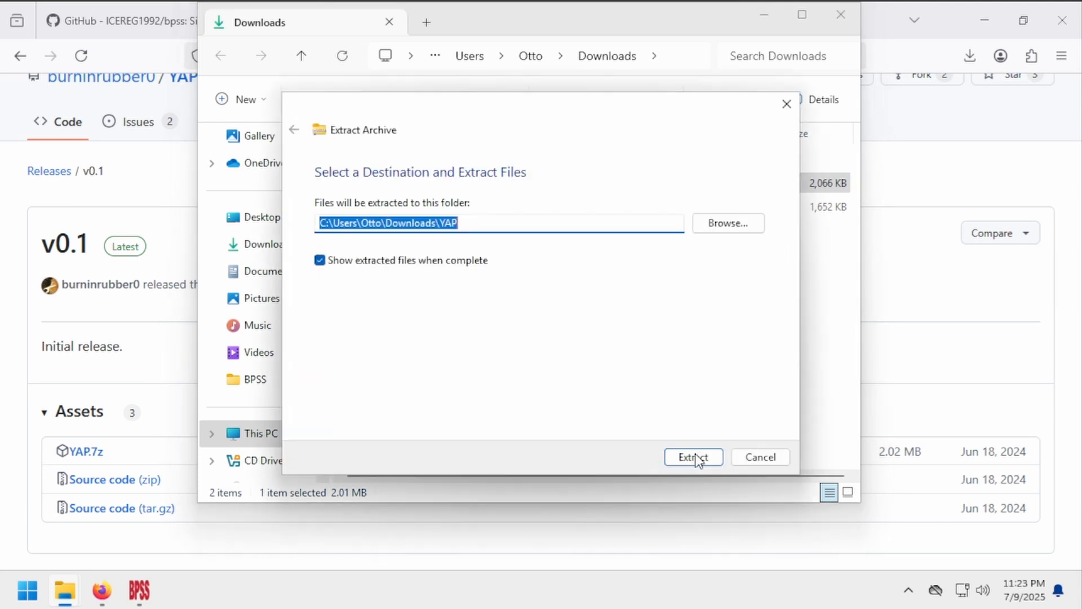
{"action": "left_click", "coordinate": [692, 457]}
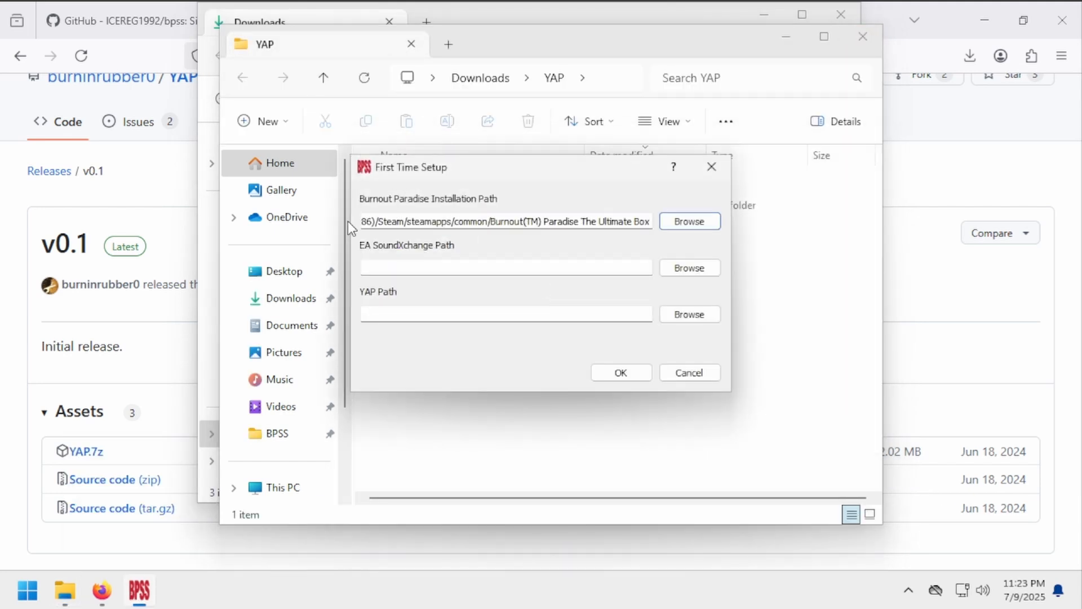
Step: Set the YAP Path to YAP.exe and confirm the First Time Setup paths
{"action": "left_click", "coordinate": [688, 268]}
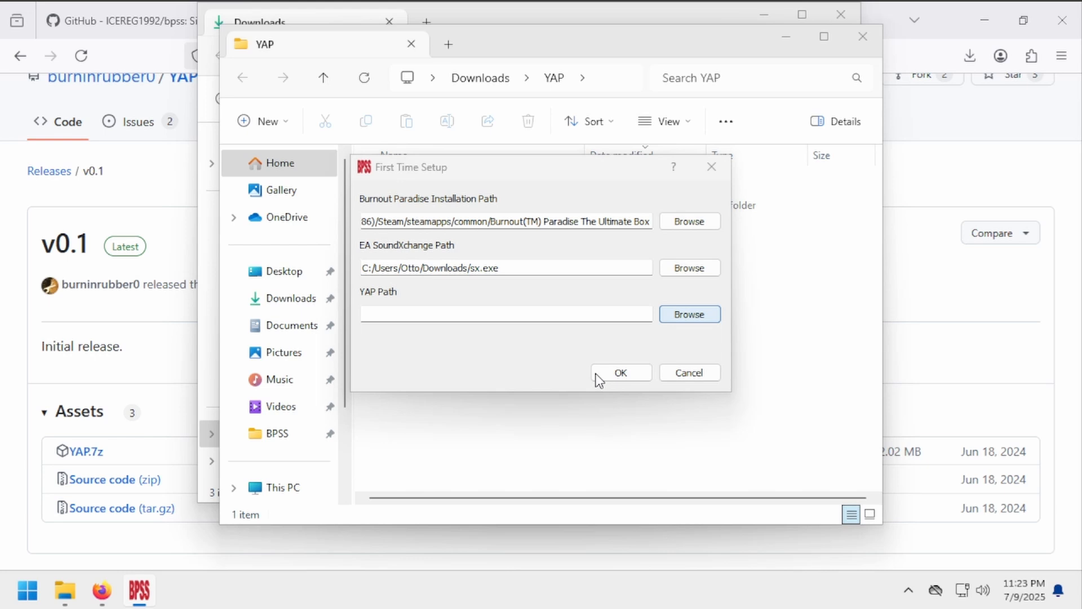
{"action": "left_click", "coordinate": [688, 314]}
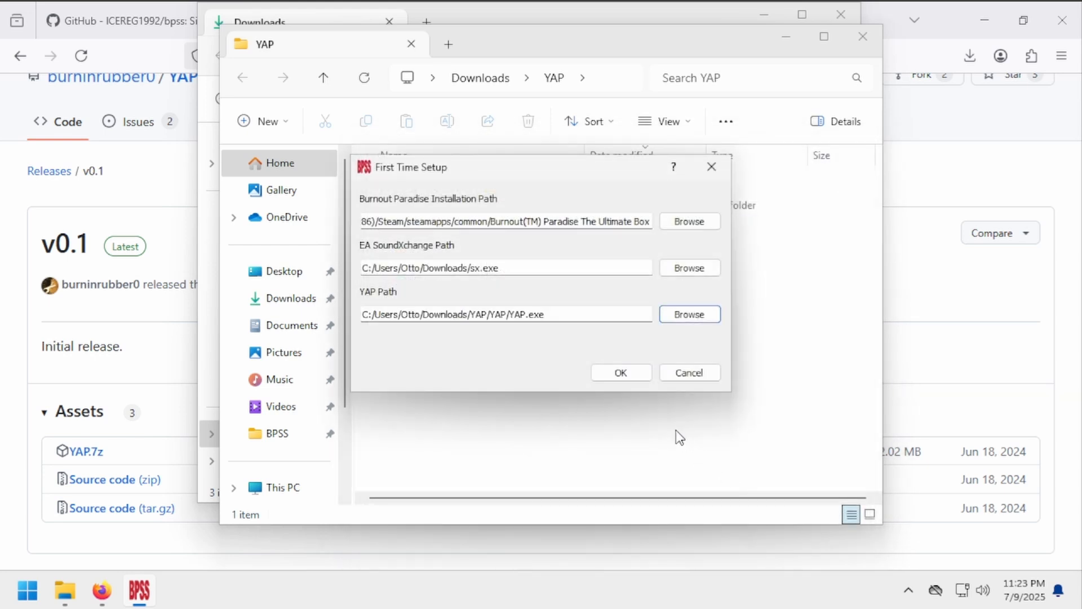
{"action": "mouse_move", "coordinate": [670, 428]}
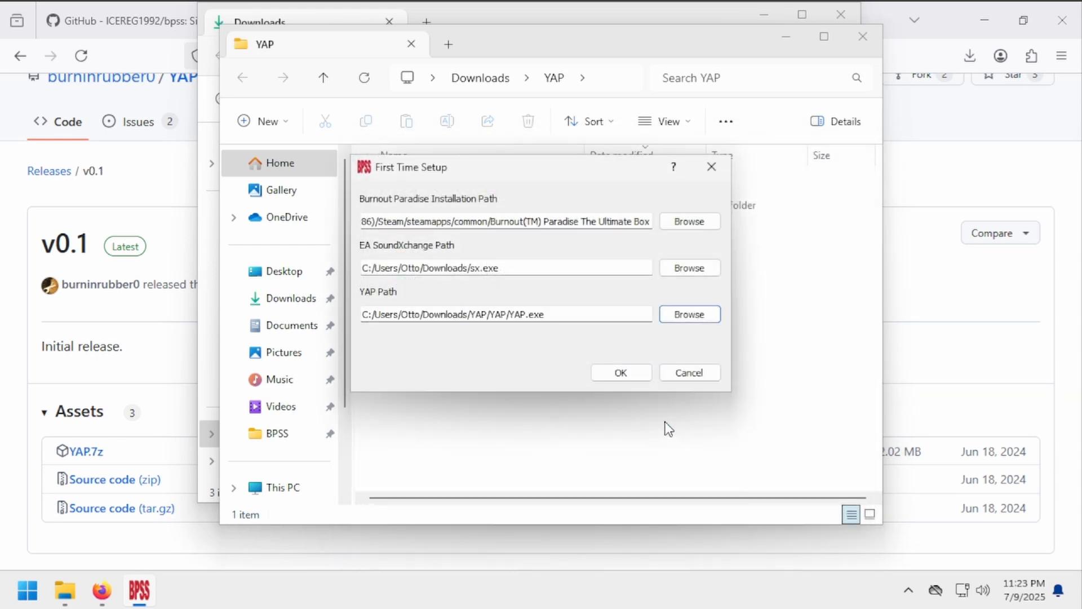
{"action": "left_click", "coordinate": [619, 372]}
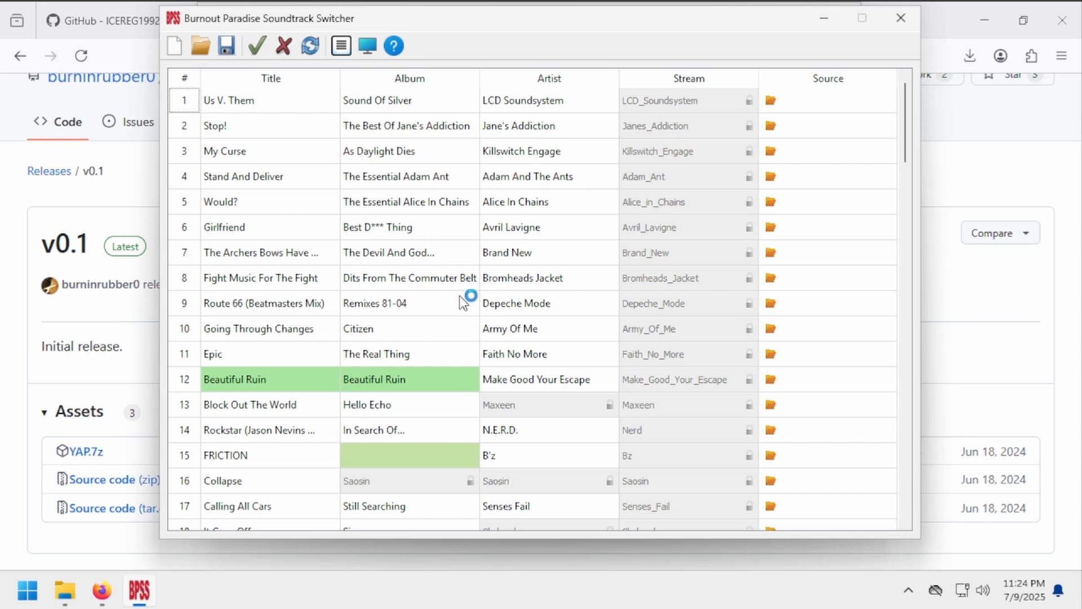
{"action": "mouse_move", "coordinate": [314, 390]}
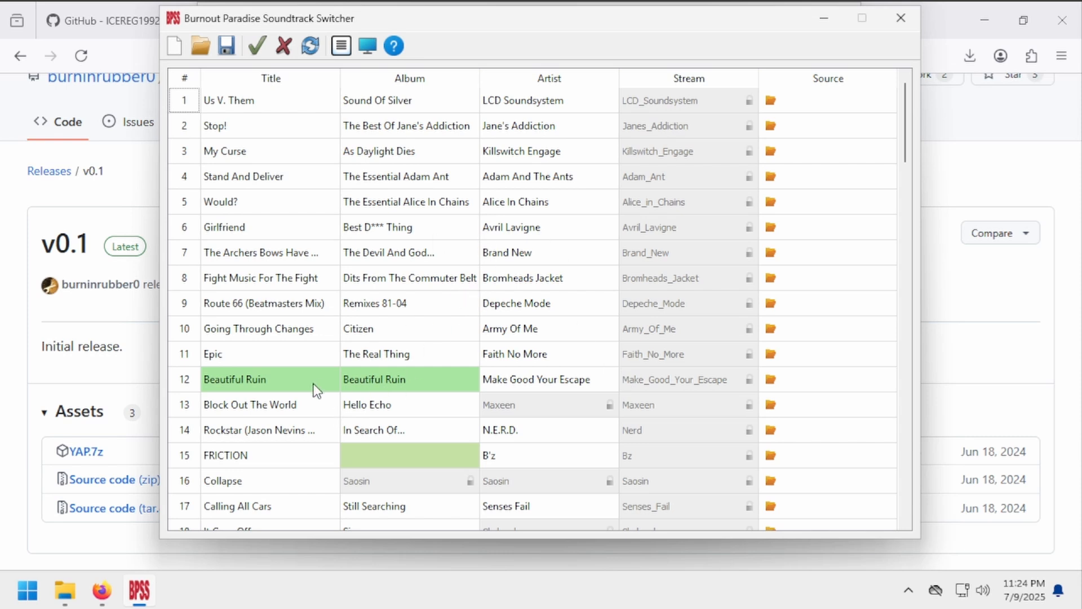
{"action": "mouse_move", "coordinate": [563, 407]}
{"action": "type", "text": "Synced Cell"}
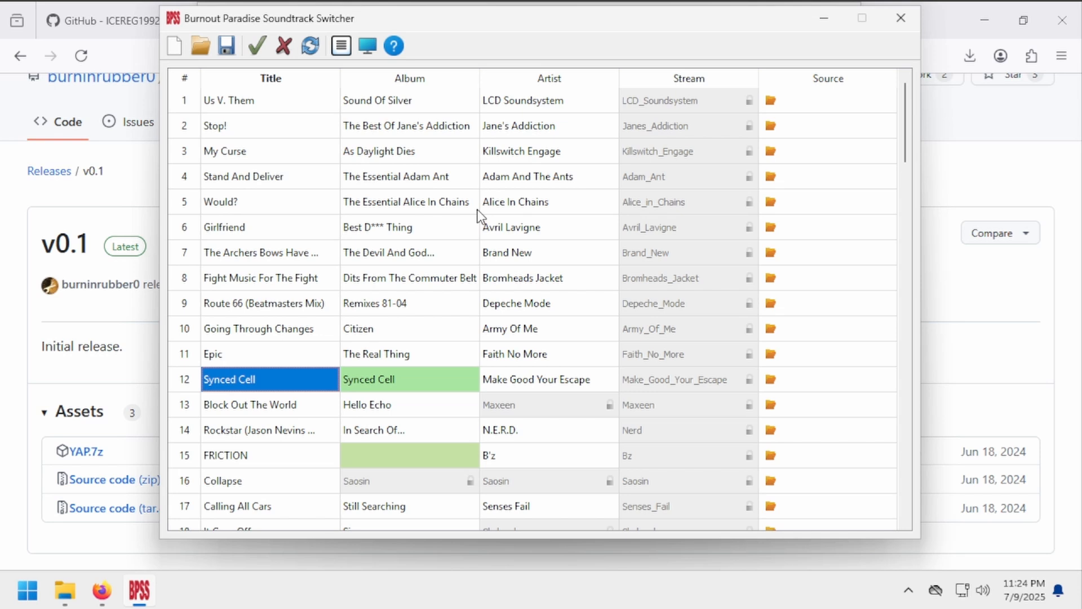
{"action": "mouse_move", "coordinate": [375, 386]}
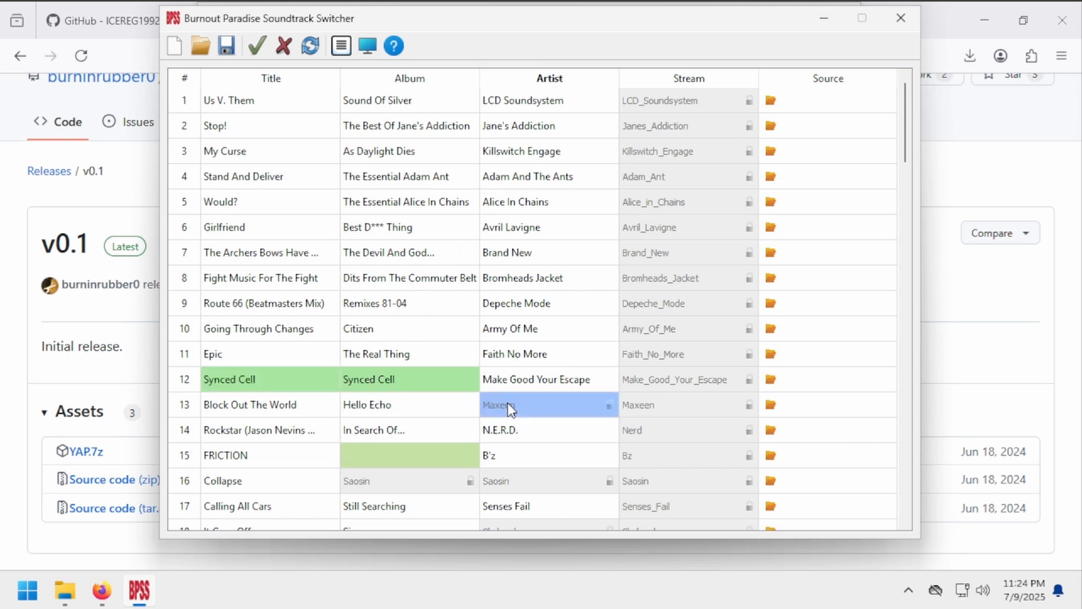
{"action": "mouse_move", "coordinate": [580, 334]}
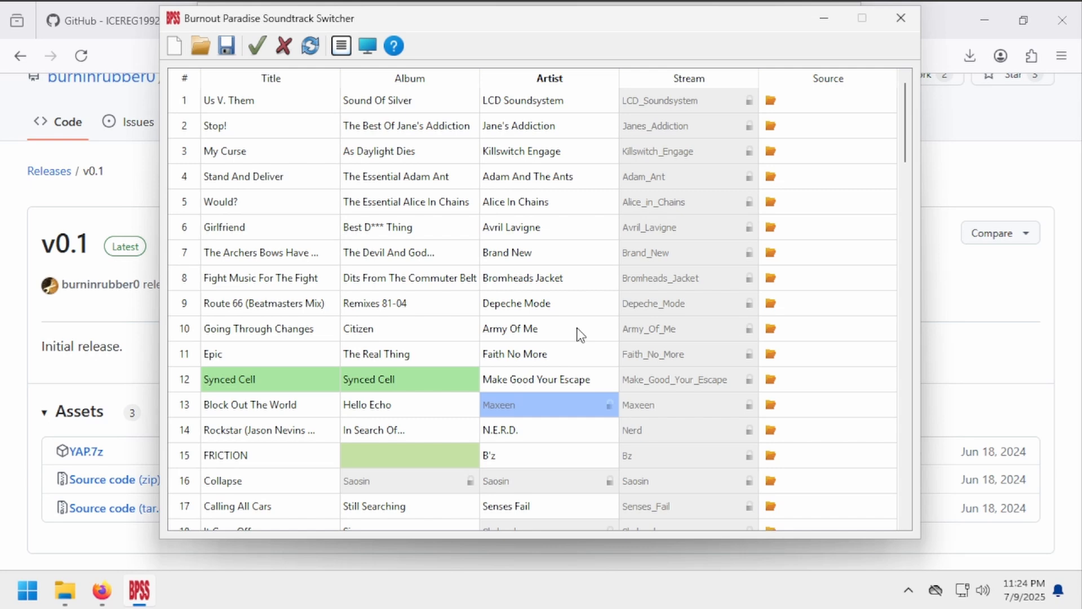
{"action": "mouse_move", "coordinate": [628, 252]}
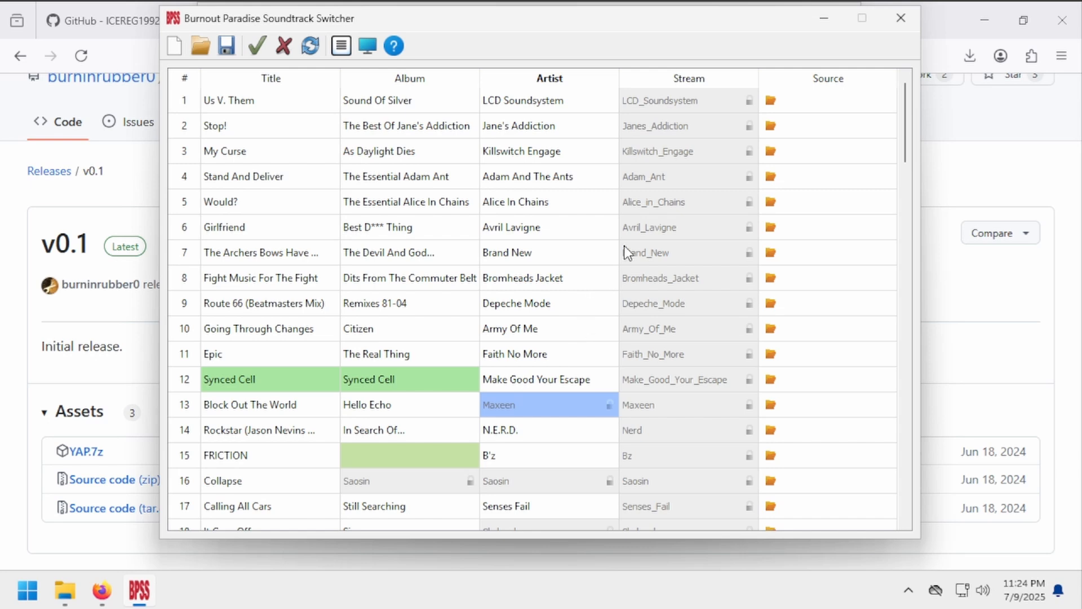
Step: Set track 27's source to the F.C.P.R.E.M.I.X..wav file
{"action": "scroll", "scroll_direction": "down", "scroll_amount": 3}
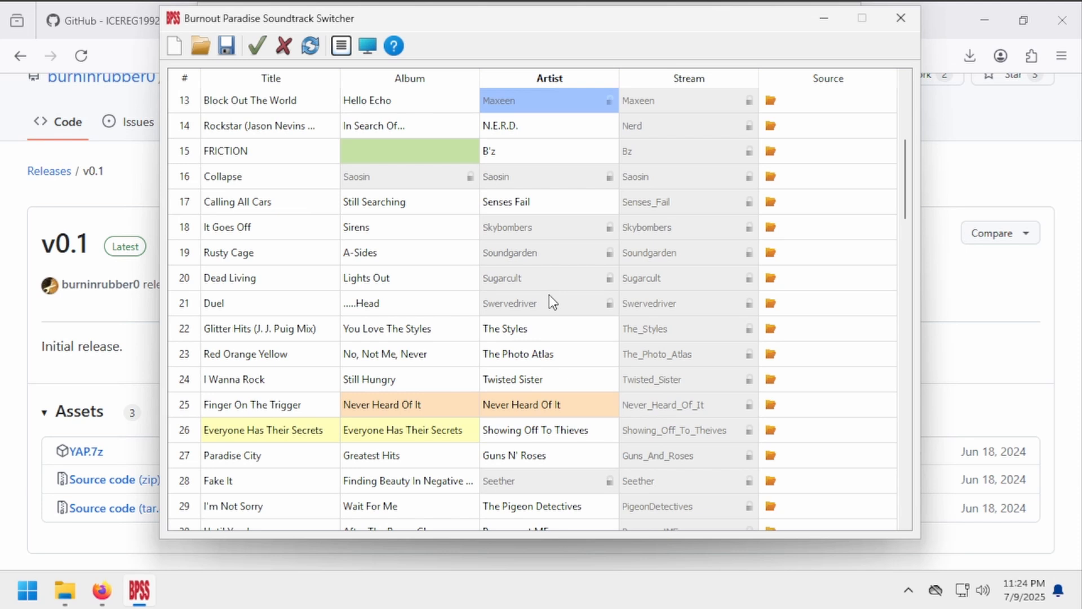
{"action": "scroll", "scroll_direction": "down", "scroll_amount": 3}
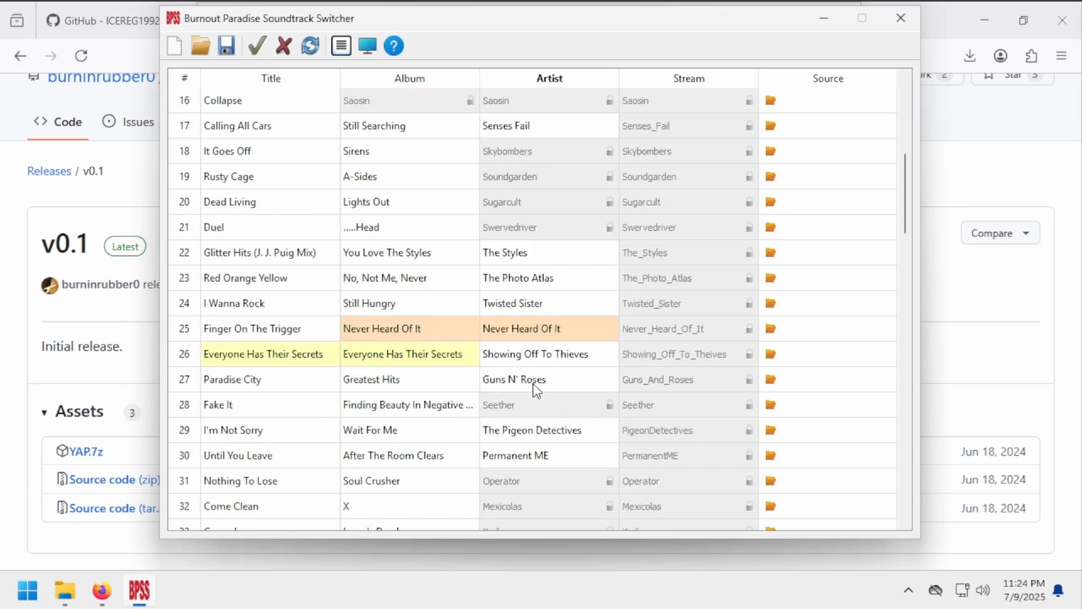
{"action": "mouse_move", "coordinate": [229, 384]}
{"action": "type", "text": "The Fall of Troy"}
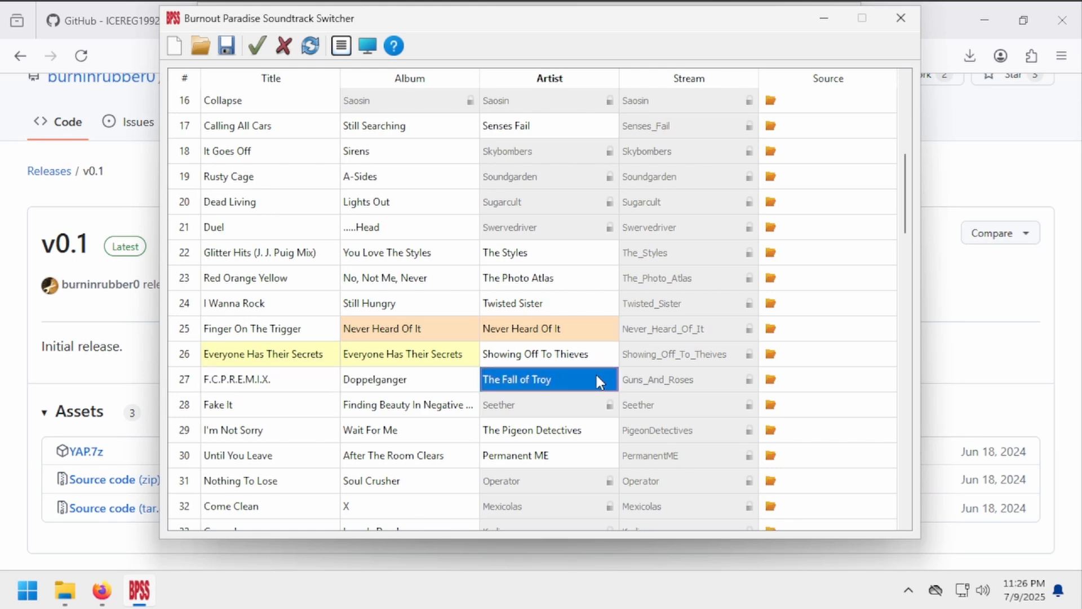
{"action": "mouse_move", "coordinate": [762, 385]}
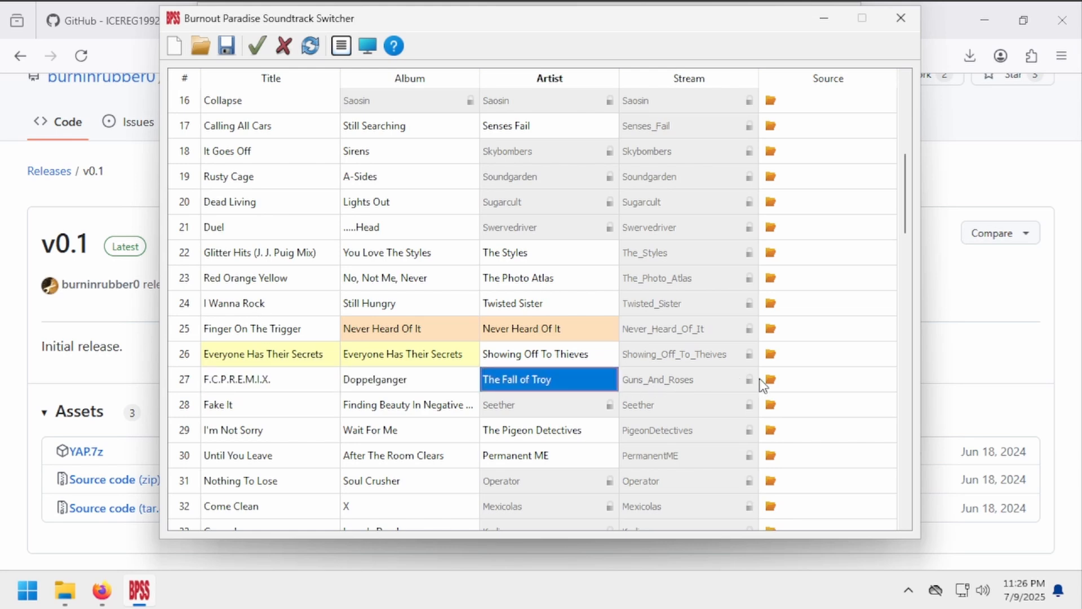
{"action": "left_click", "coordinate": [771, 379]}
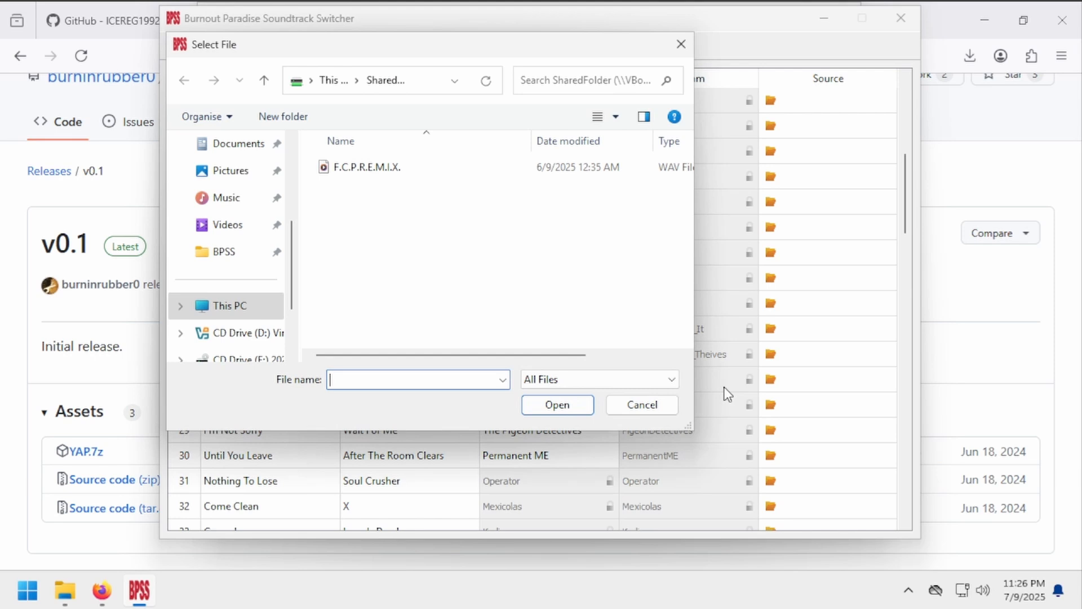
{"action": "mouse_move", "coordinate": [384, 198]}
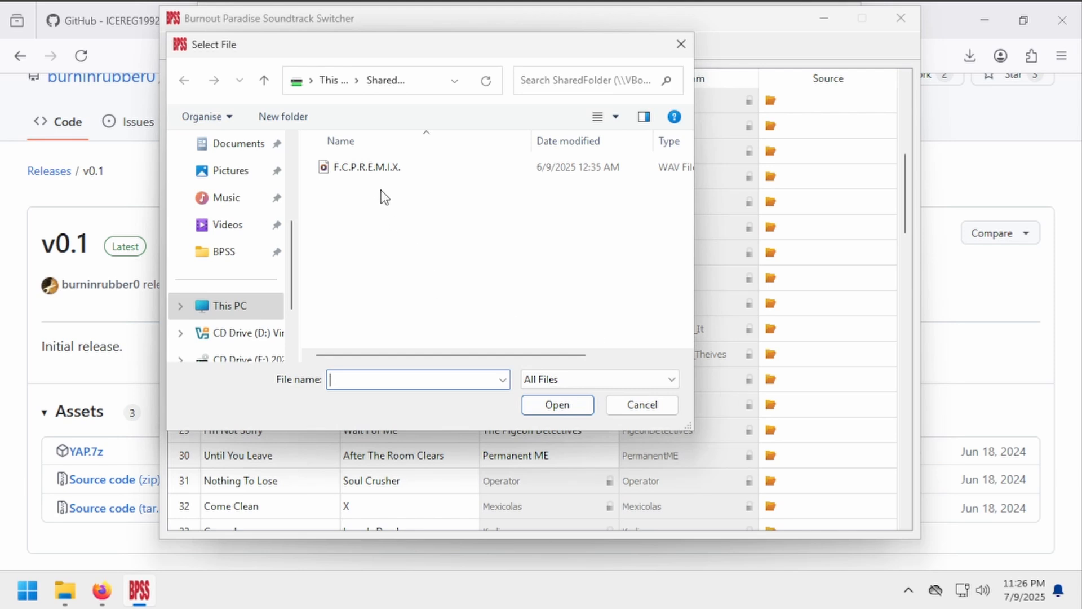
{"action": "left_click", "coordinate": [639, 405]}
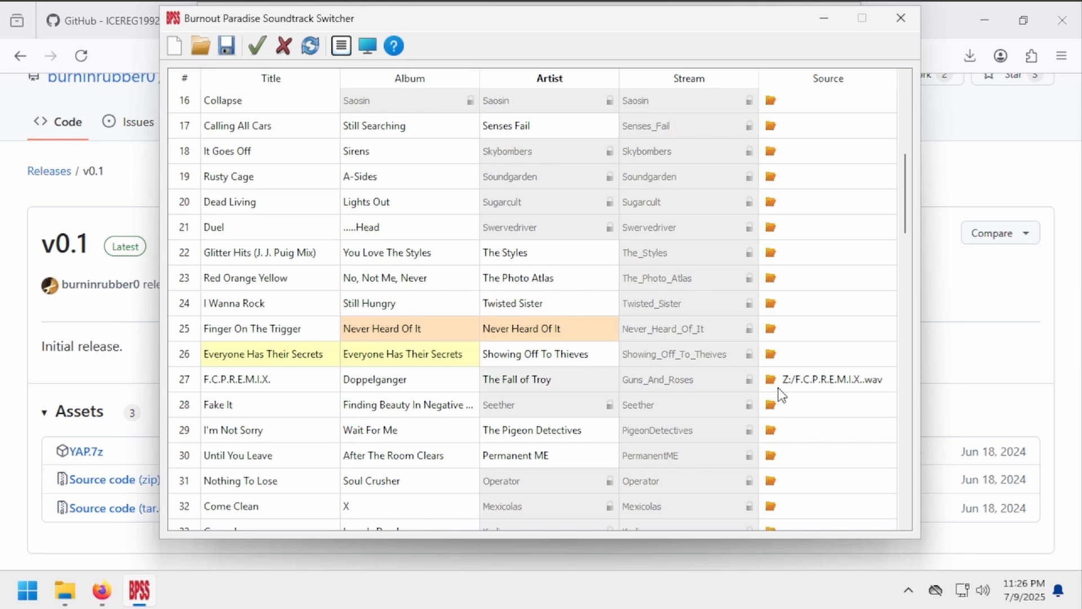
{"action": "mouse_move", "coordinate": [638, 387]}
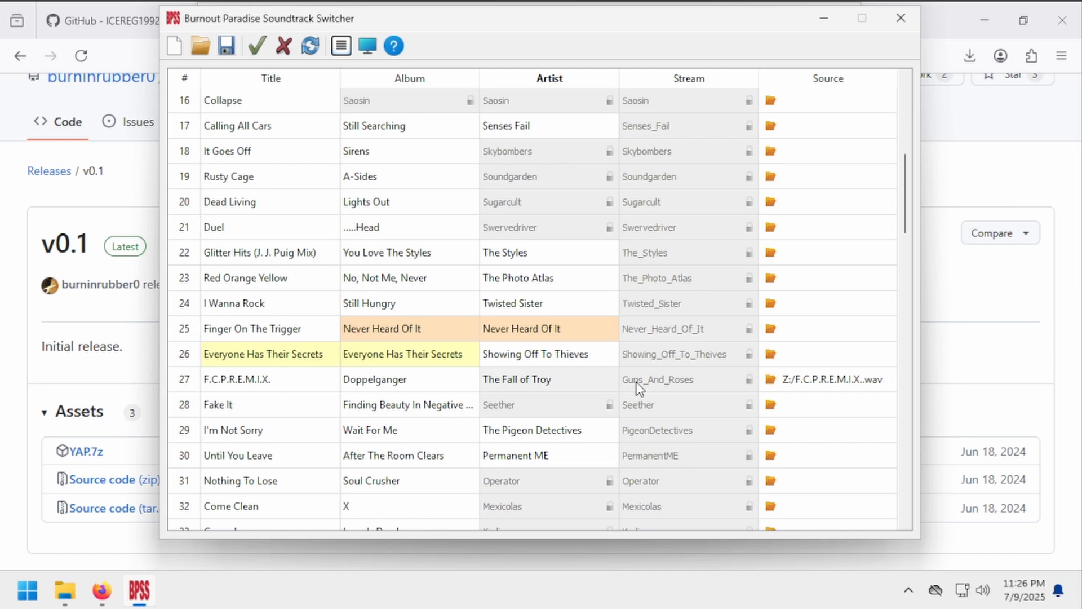
{"action": "mouse_move", "coordinate": [225, 46]}
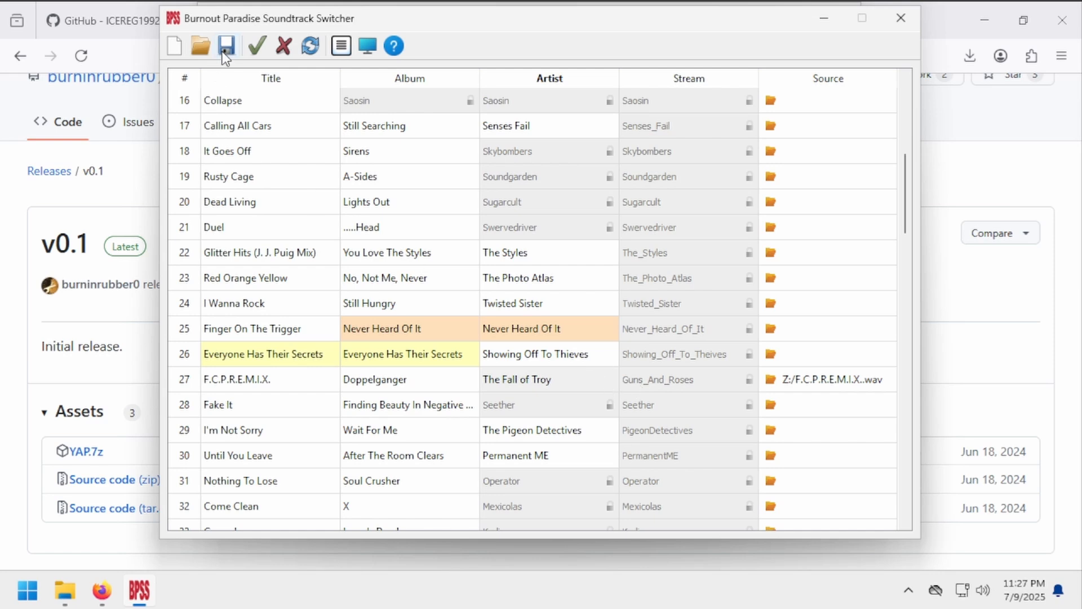
Step: Start saving the soundtrack, cancel the Save File As dialog, and minimize BPSS
{"action": "left_click", "coordinate": [226, 45]}
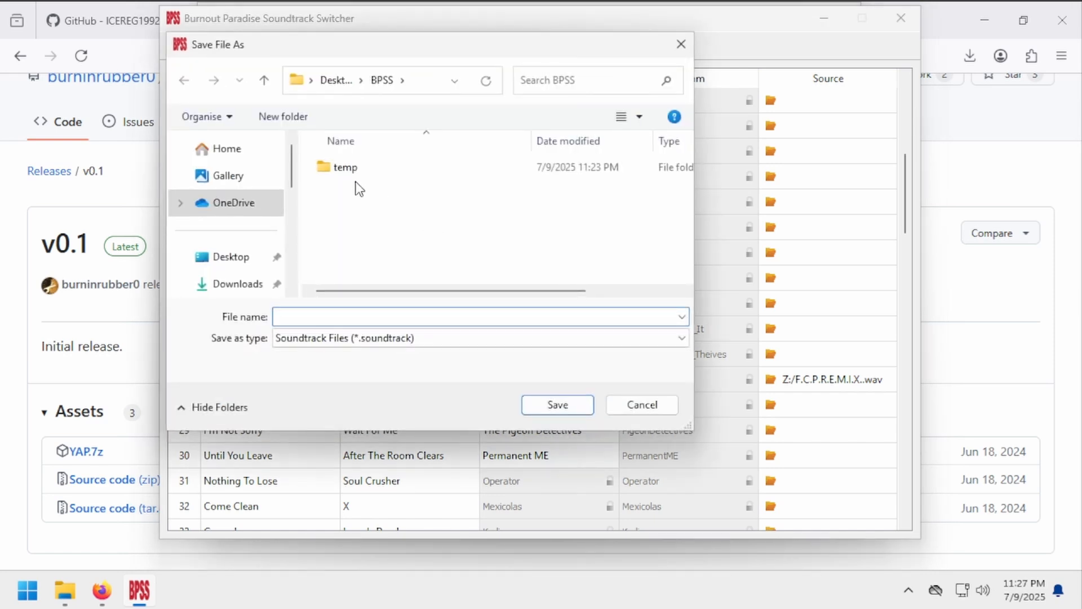
{"action": "left_click", "coordinate": [639, 405]}
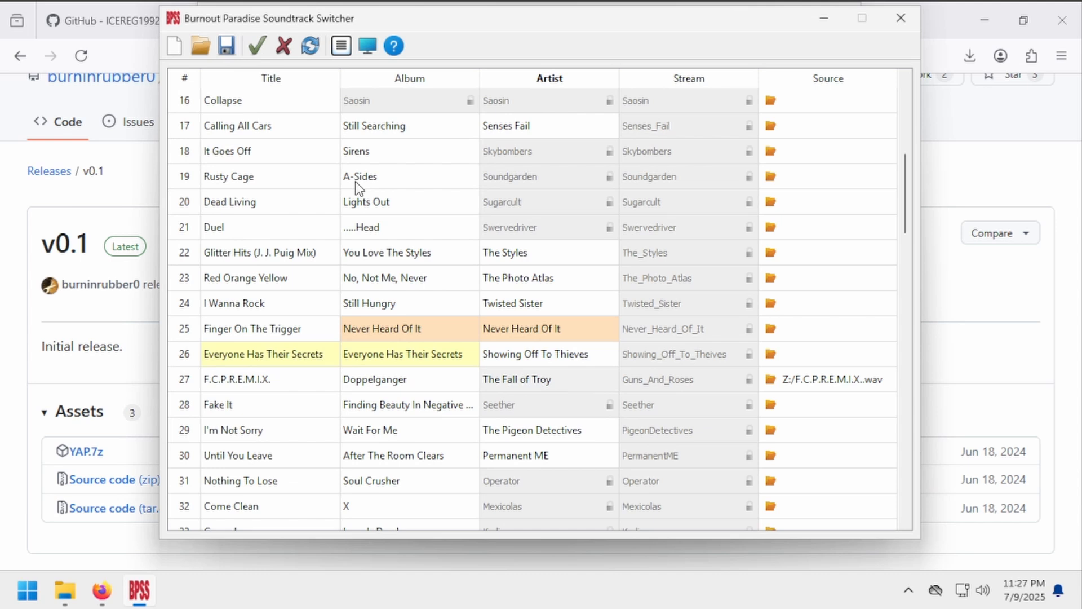
{"action": "mouse_move", "coordinate": [390, 191]}
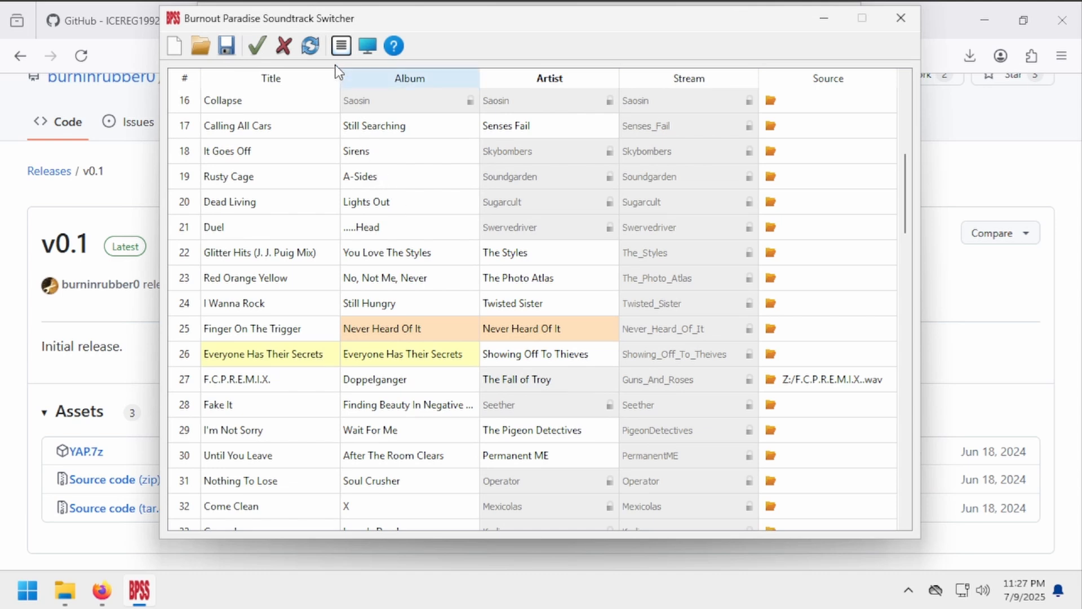
{"action": "left_click", "coordinate": [256, 46]}
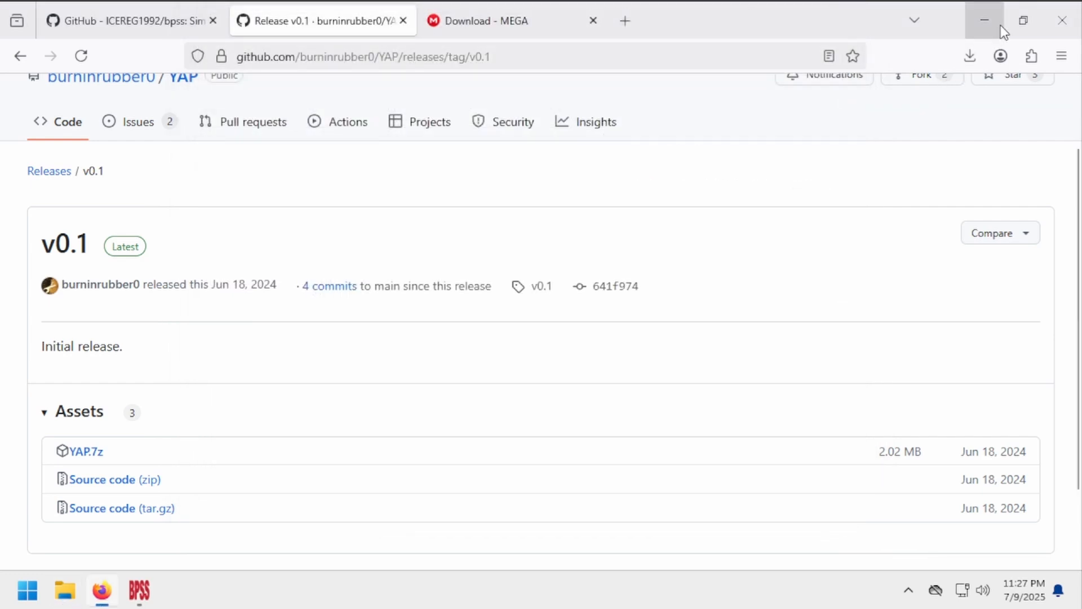
Step: Minimize Firefox and bring the BPSS window back from the desktop
{"action": "left_click", "coordinate": [985, 19]}
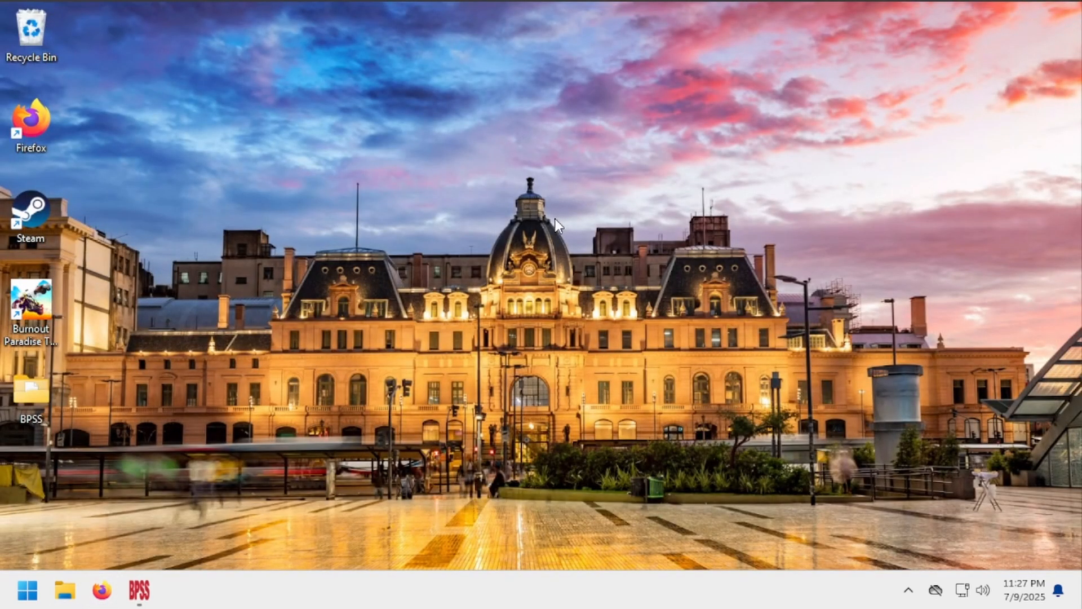
{"action": "mouse_move", "coordinate": [630, 170]}
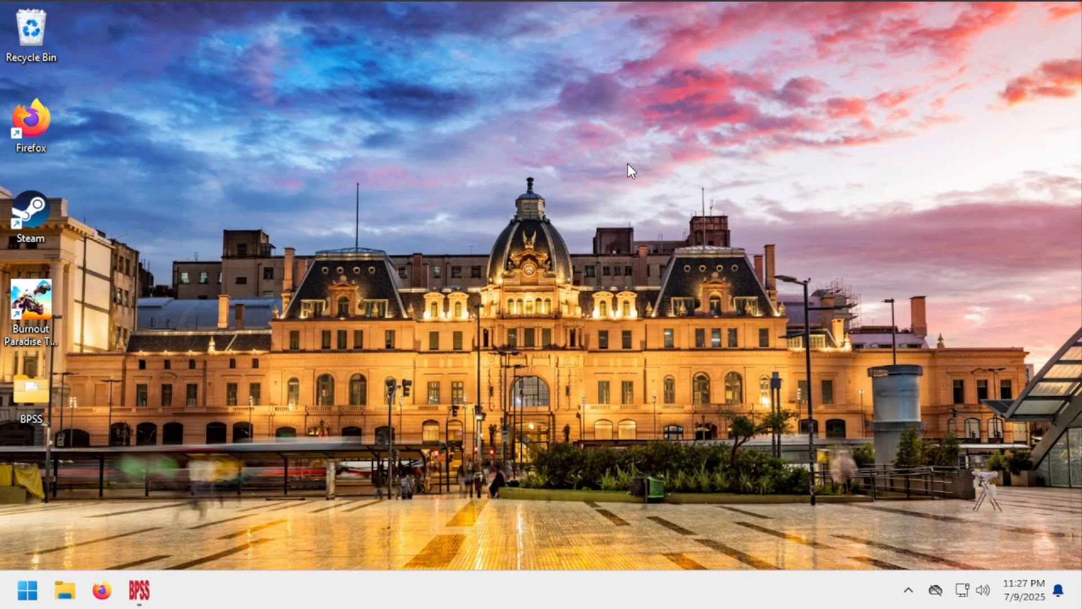
{"action": "mouse_move", "coordinate": [557, 187]}
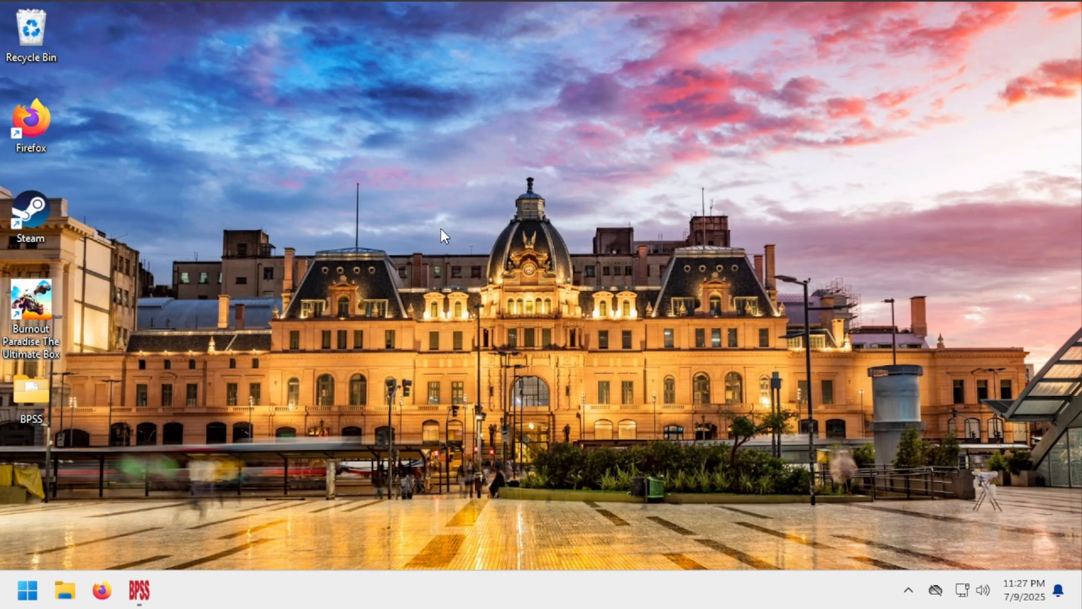
{"action": "double_click", "coordinate": [30, 302]}
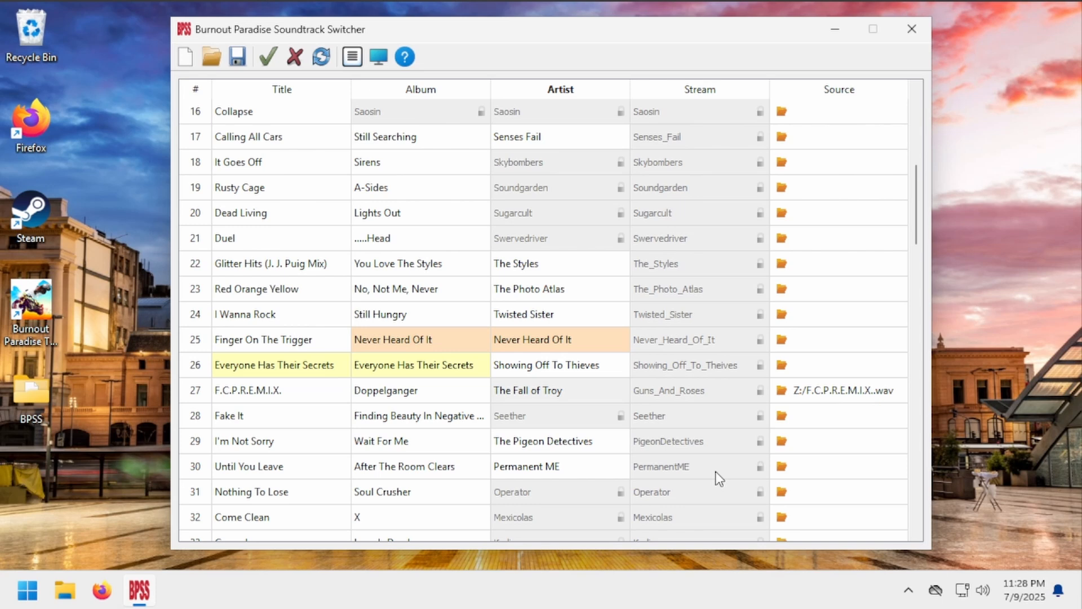
{"action": "scroll", "scroll_direction": "up", "scroll_amount": 3}
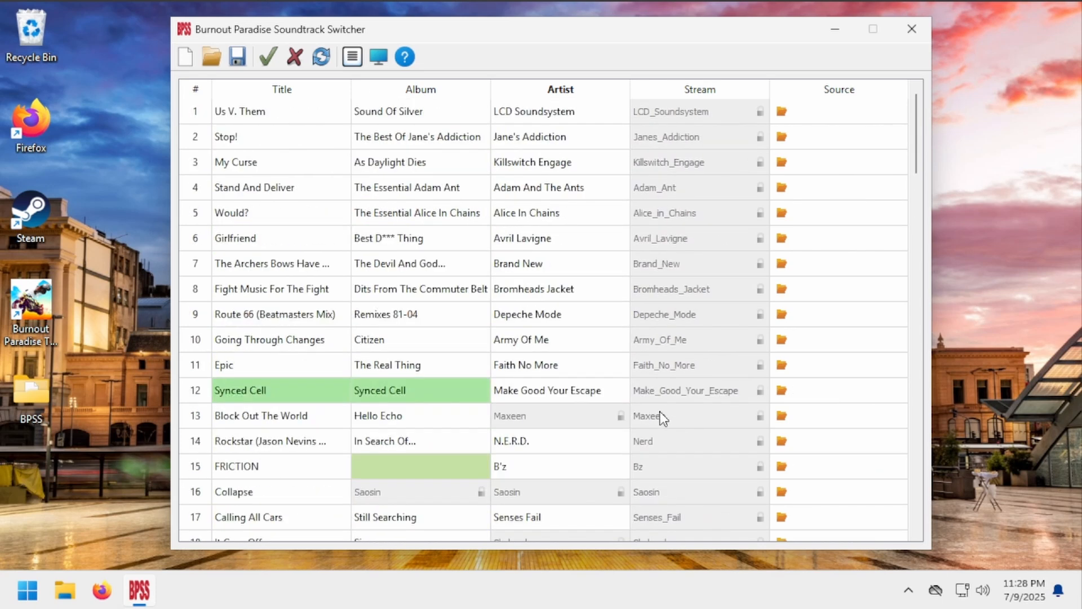
{"action": "left_click", "coordinate": [293, 56]}
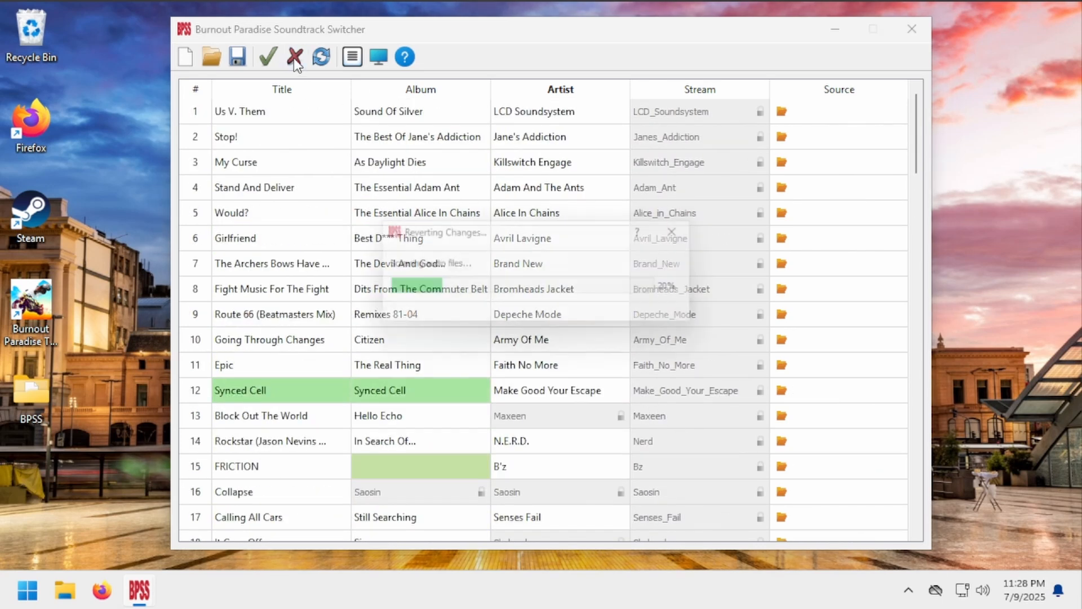
{"action": "left_click", "coordinate": [295, 57]}
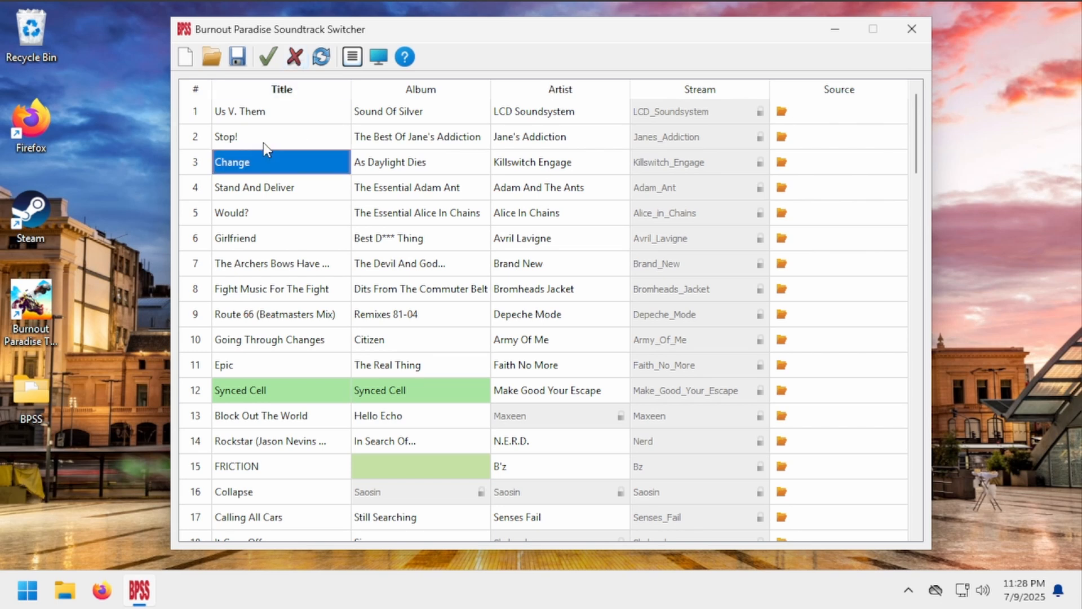
{"action": "left_click", "coordinate": [320, 56]}
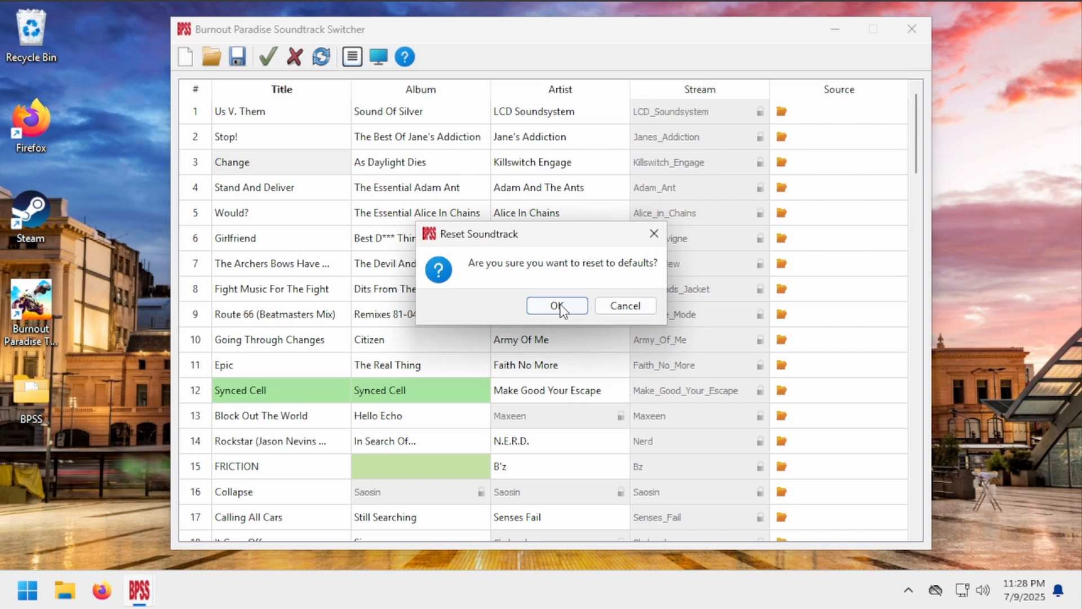
{"action": "left_click", "coordinate": [557, 306]}
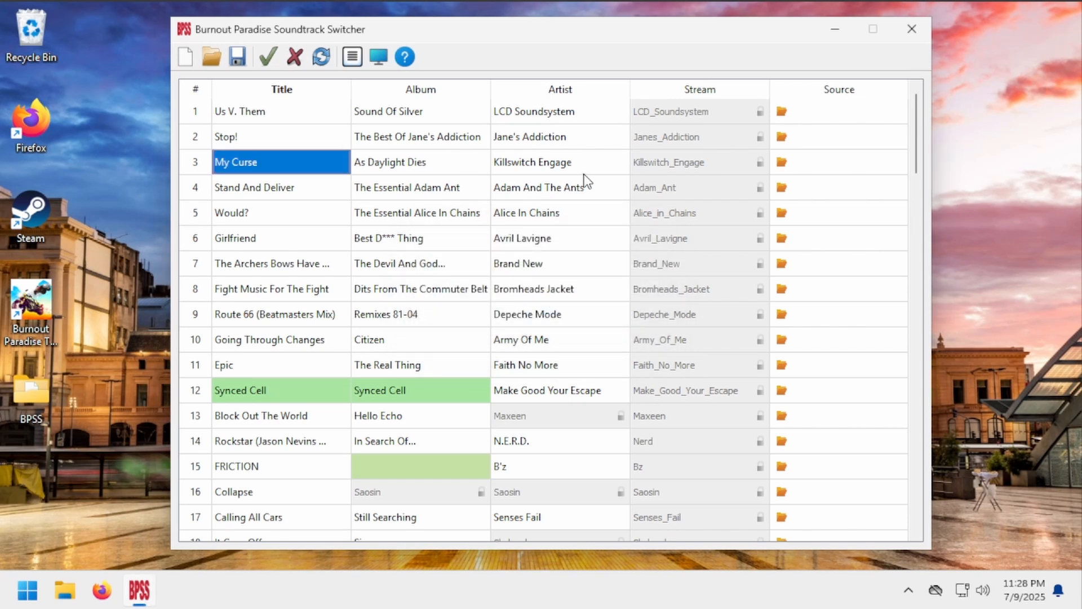
{"action": "left_click", "coordinate": [281, 111]}
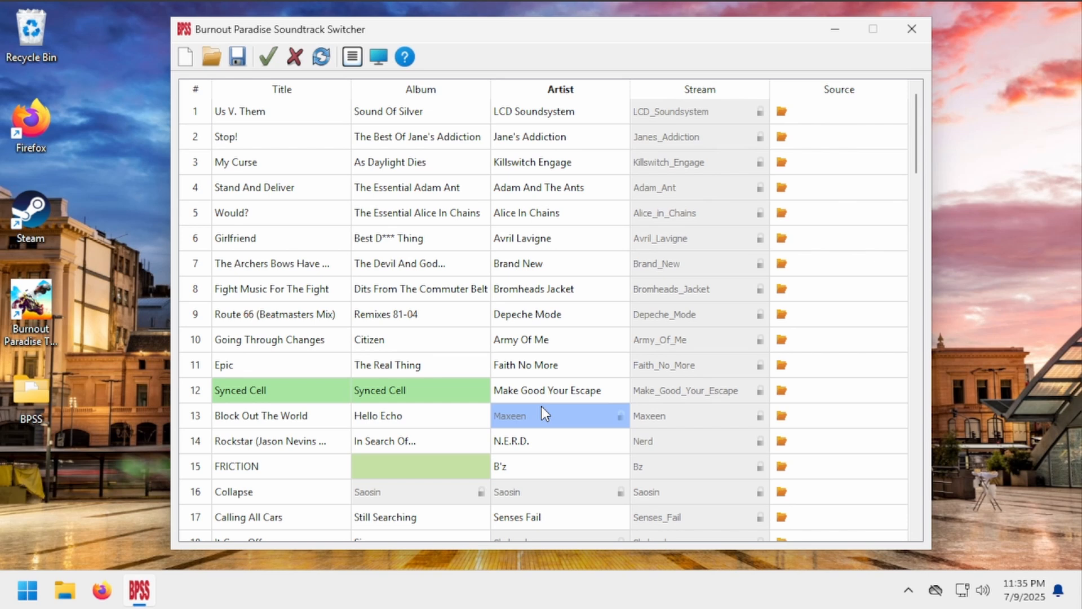
{"action": "mouse_move", "coordinate": [543, 405]}
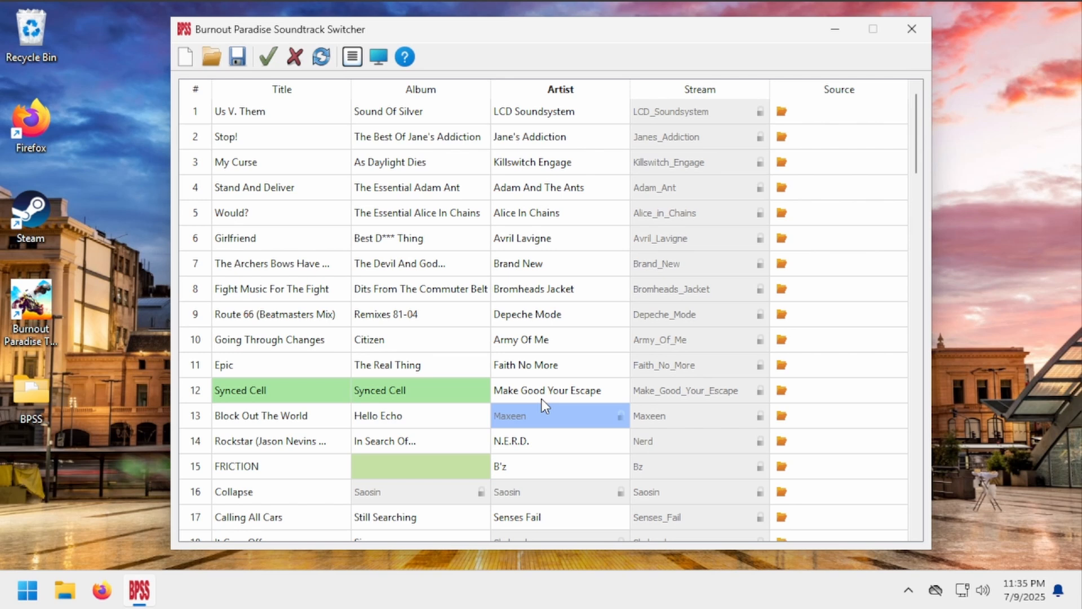
{"action": "mouse_move", "coordinate": [331, 397]}
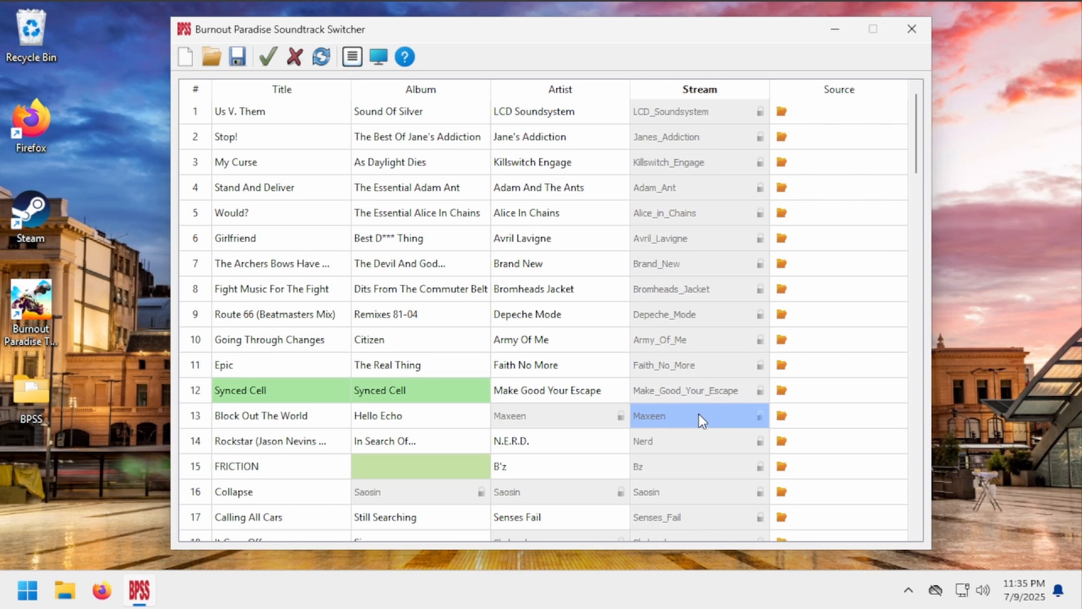
{"action": "mouse_move", "coordinate": [695, 421]}
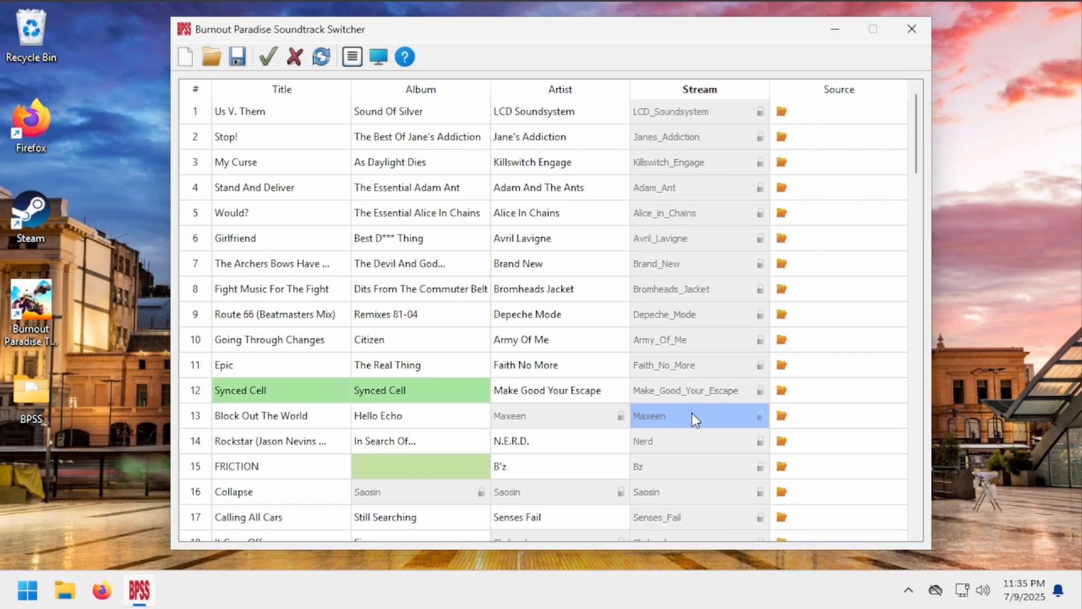
{"action": "mouse_move", "coordinate": [680, 419]}
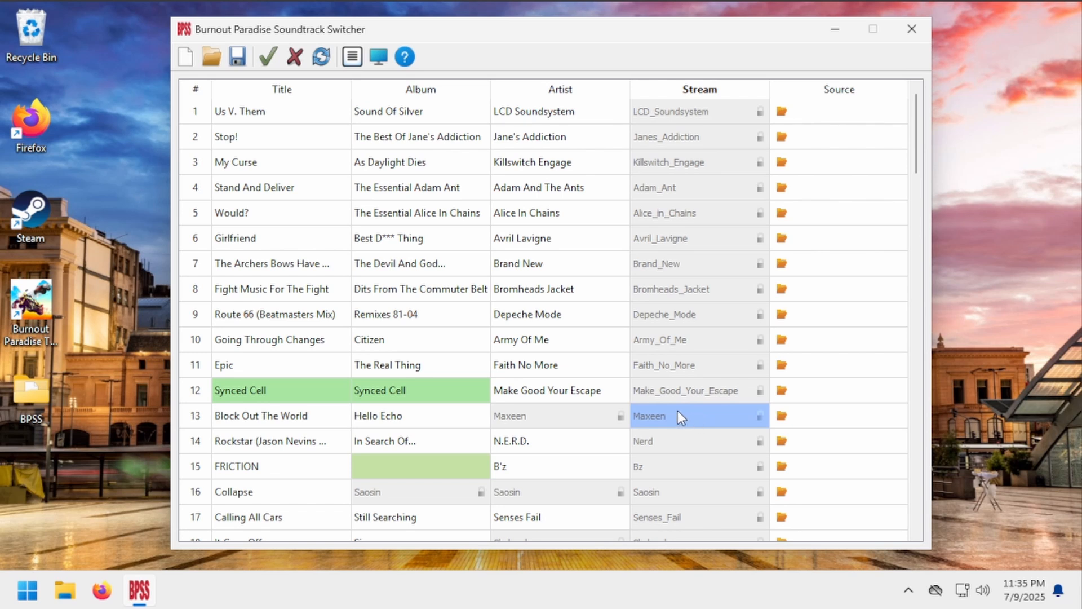
{"action": "mouse_move", "coordinate": [667, 391]}
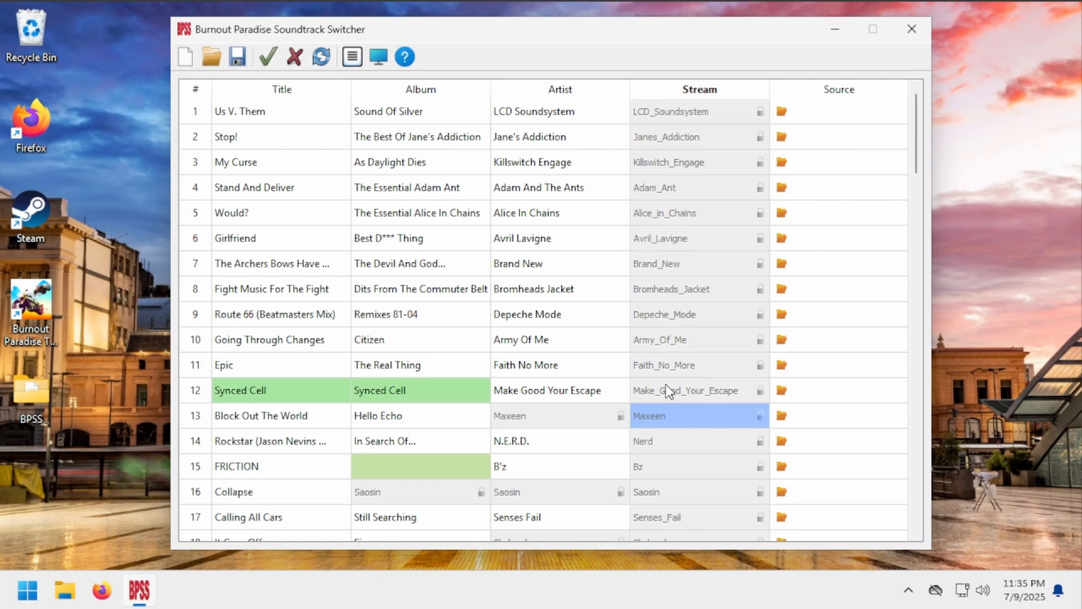
{"action": "mouse_move", "coordinate": [495, 286]}
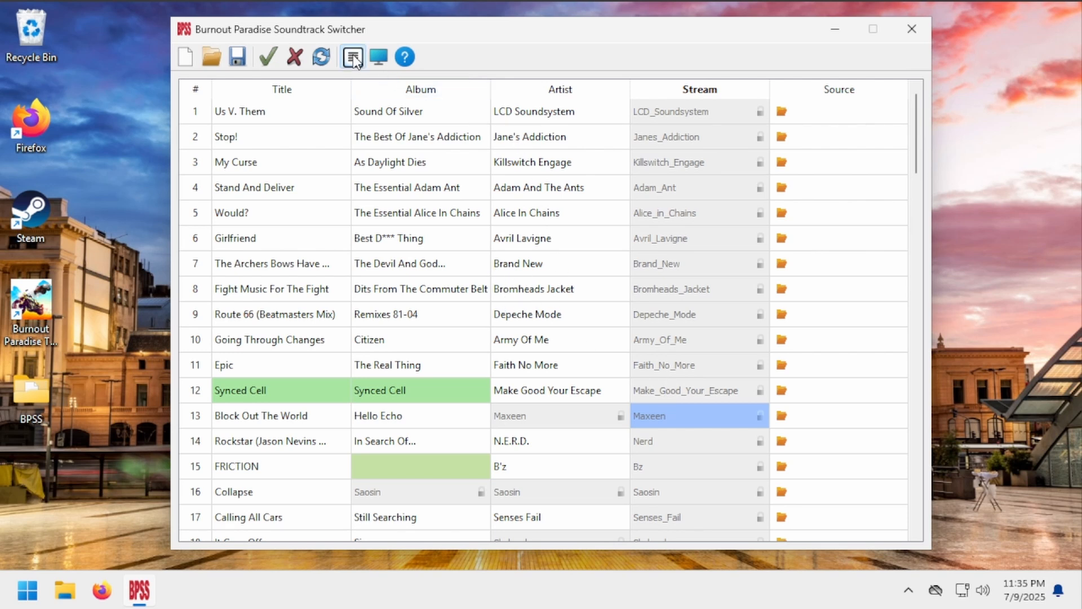
Step: Disambiguate song 12's Title and Album cells, rename them, then un-disambiguate the Album cell
{"action": "left_click", "coordinate": [351, 56]}
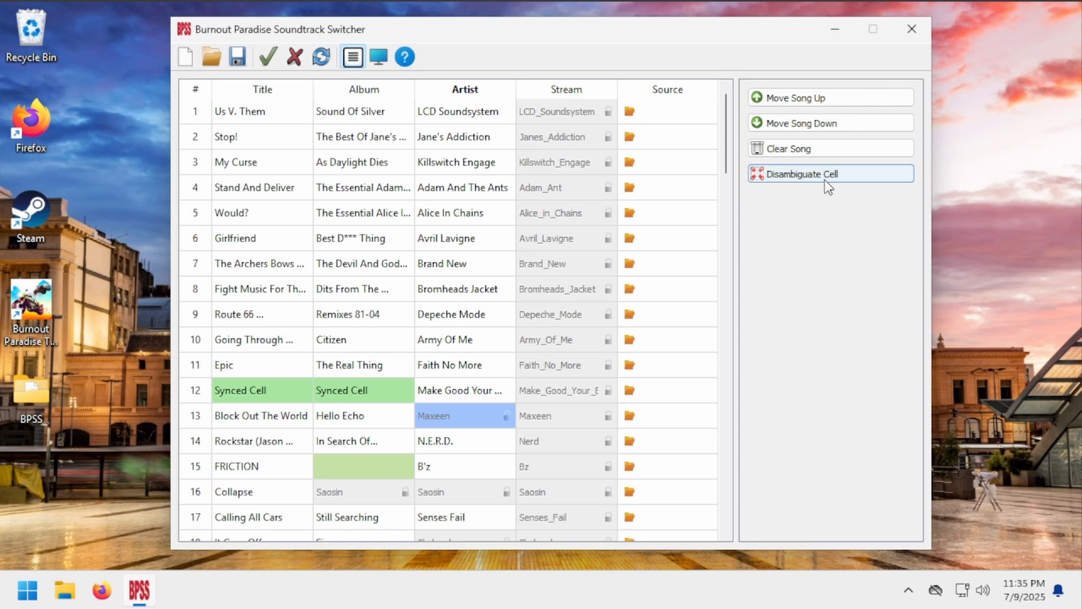
{"action": "mouse_move", "coordinate": [821, 188]}
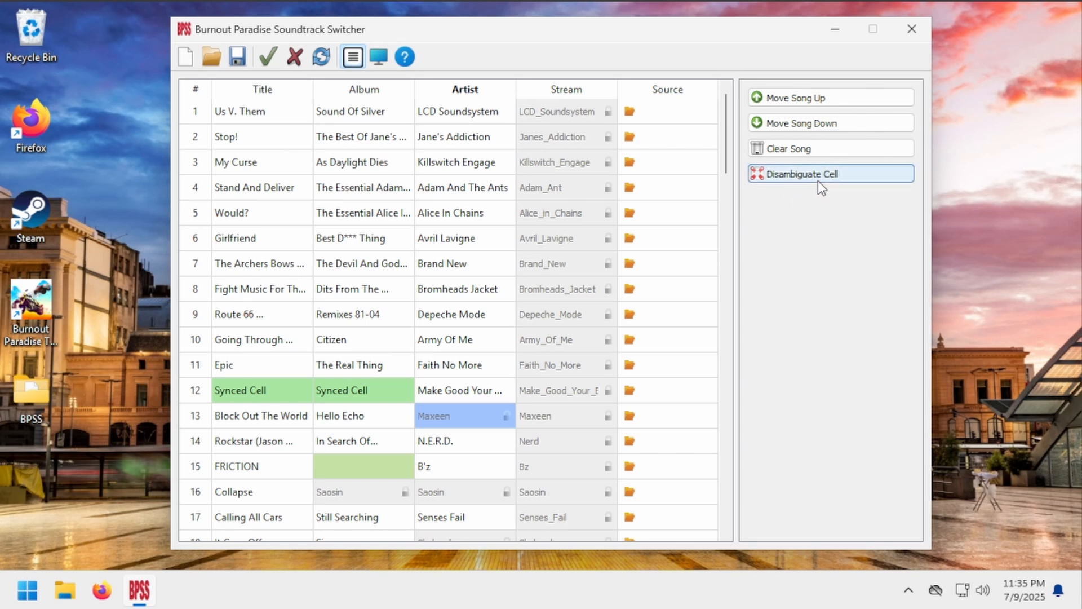
{"action": "mouse_move", "coordinate": [873, 218]}
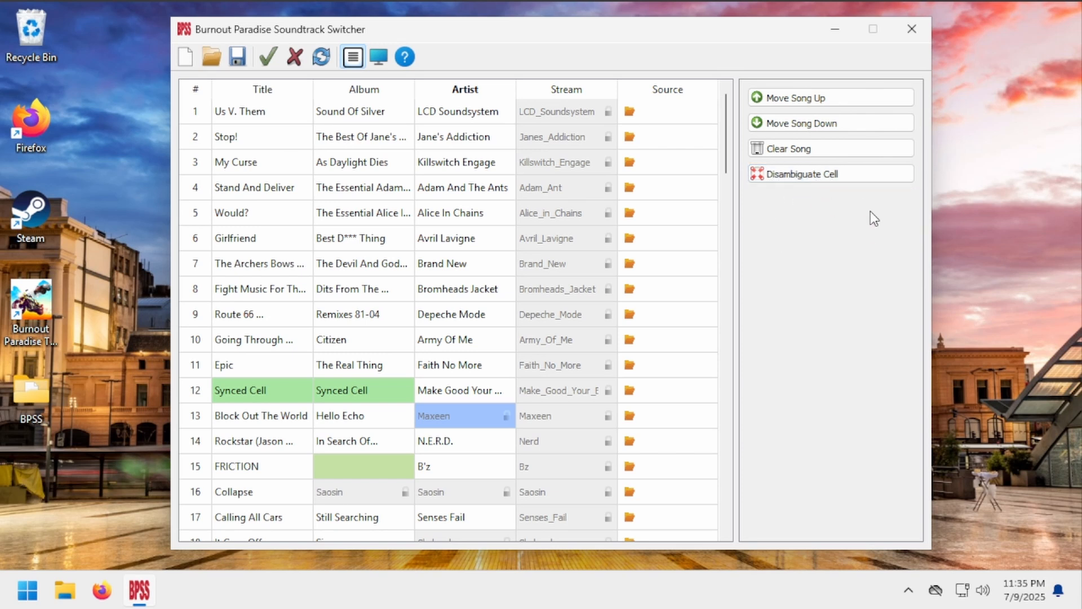
{"action": "left_click", "coordinate": [261, 389]}
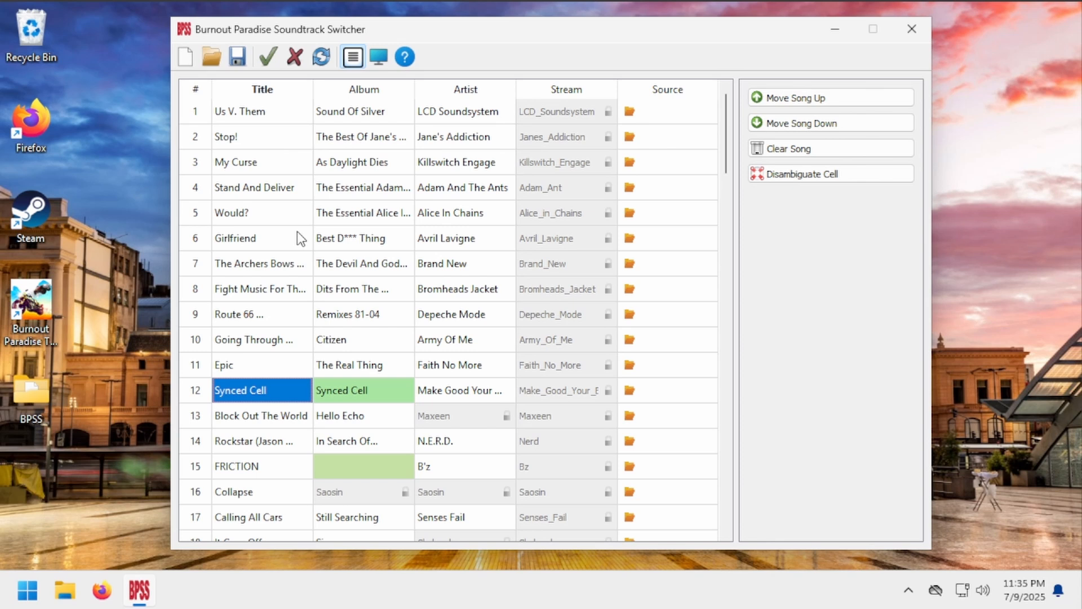
{"action": "mouse_move", "coordinate": [863, 242]}
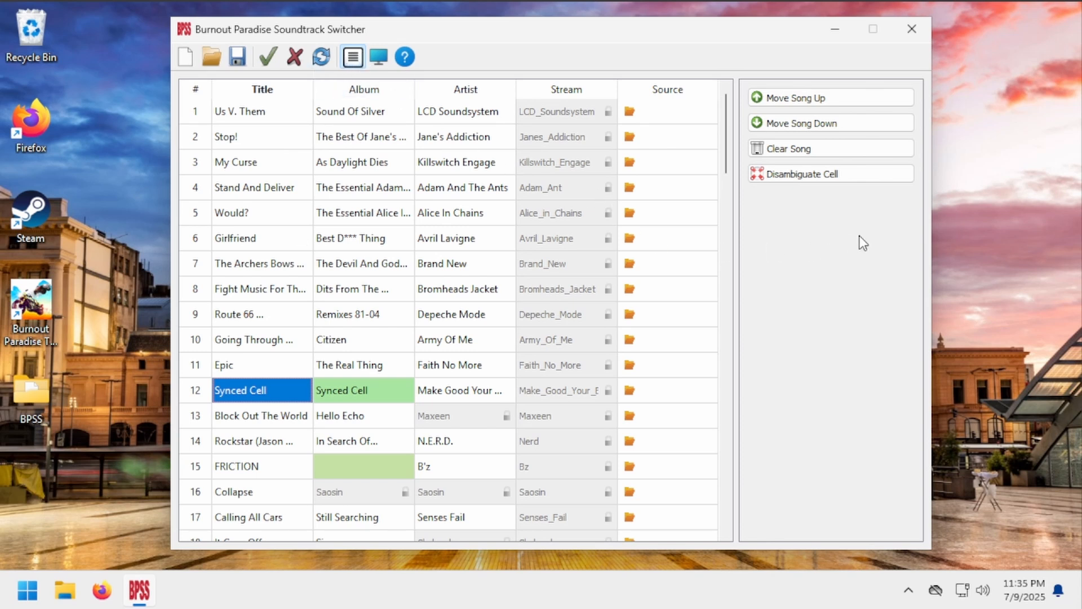
{"action": "mouse_move", "coordinate": [792, 224]}
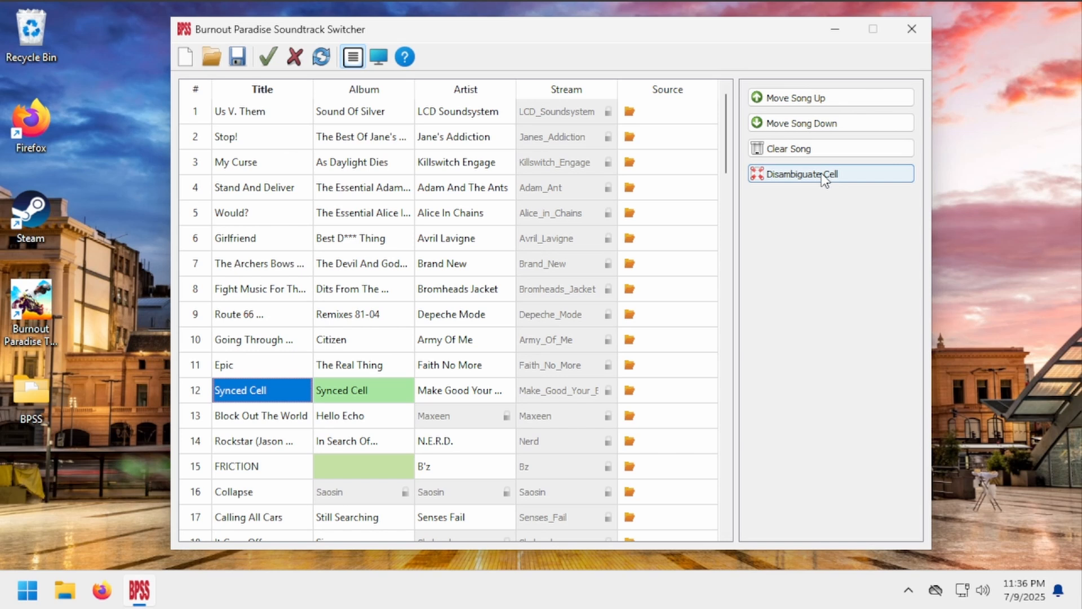
{"action": "mouse_move", "coordinate": [778, 240]}
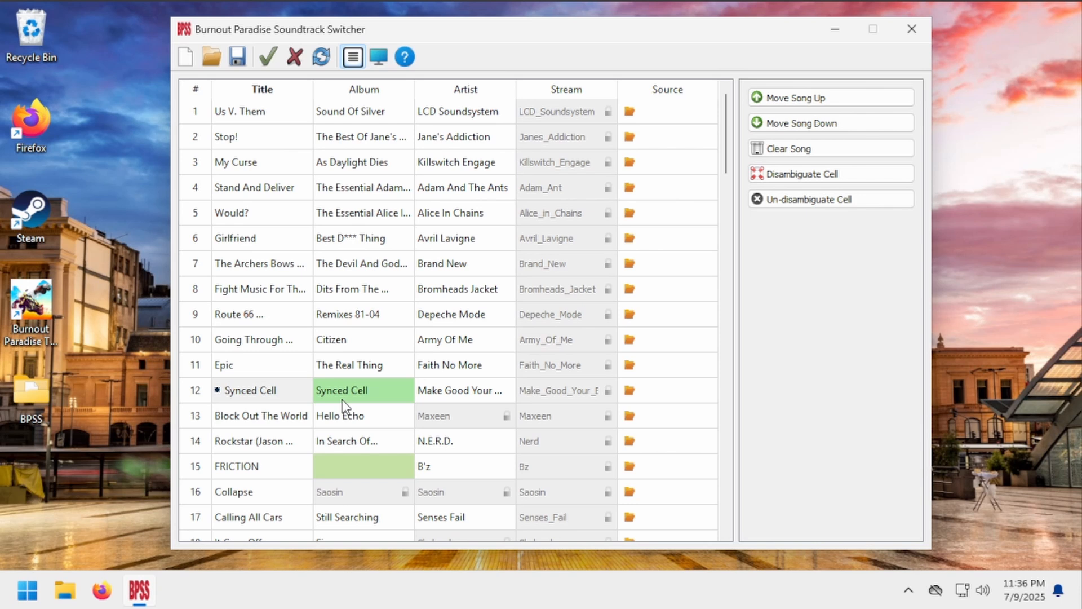
{"action": "left_click", "coordinate": [801, 174]}
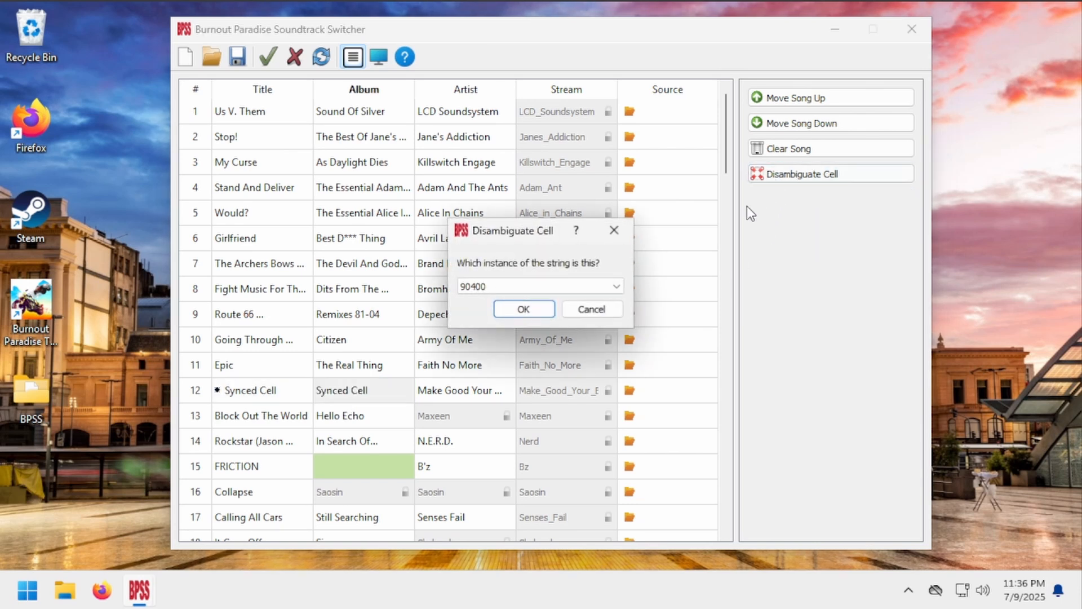
{"action": "left_click", "coordinate": [522, 308]}
{"action": "type", "text": "First"}
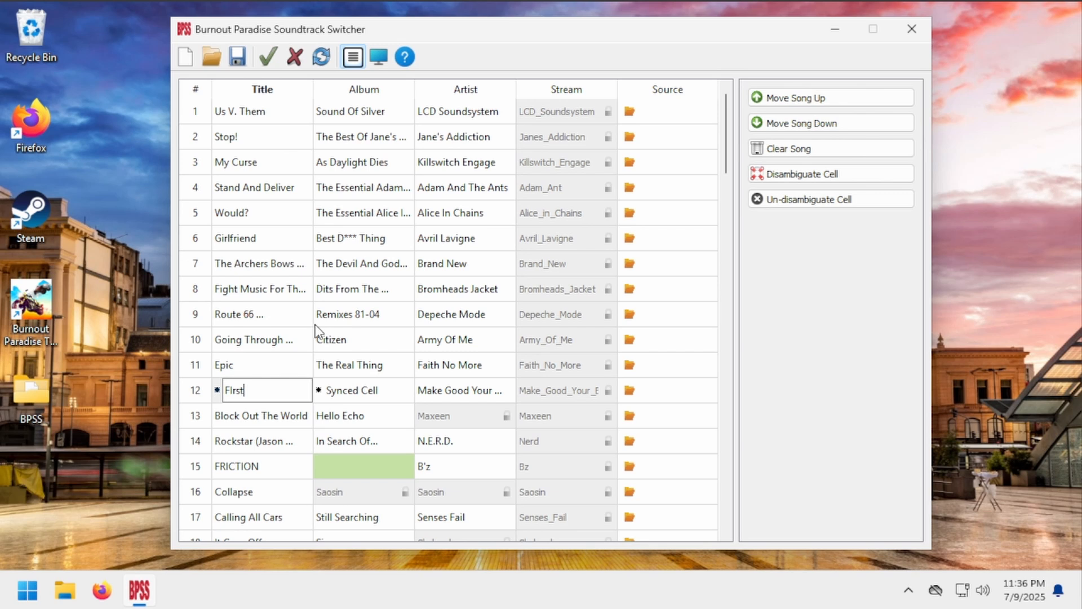
{"action": "type", "text": "cell"}
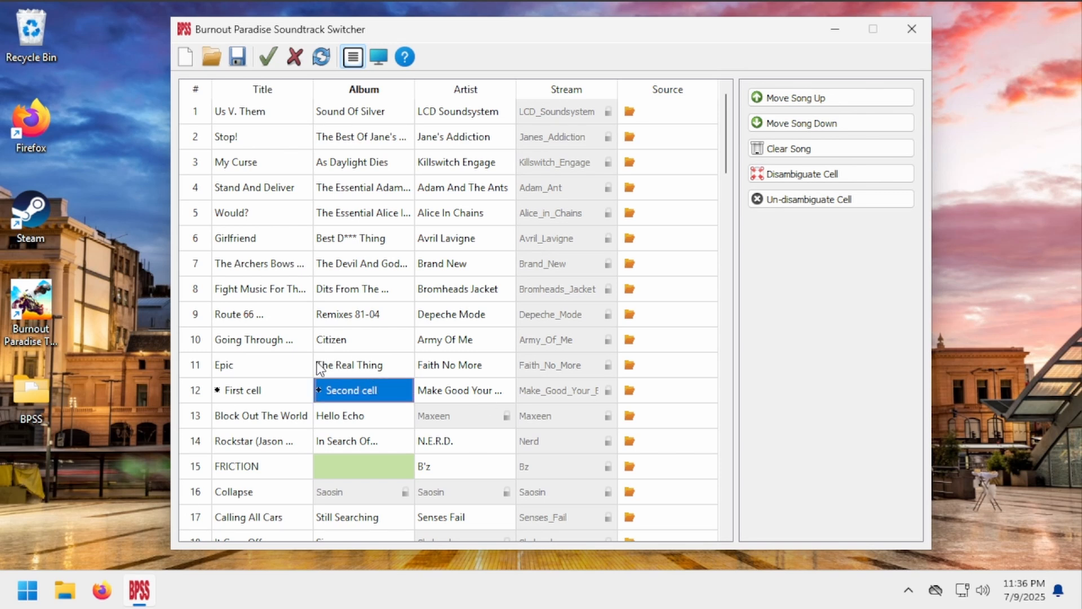
{"action": "mouse_move", "coordinate": [820, 206]}
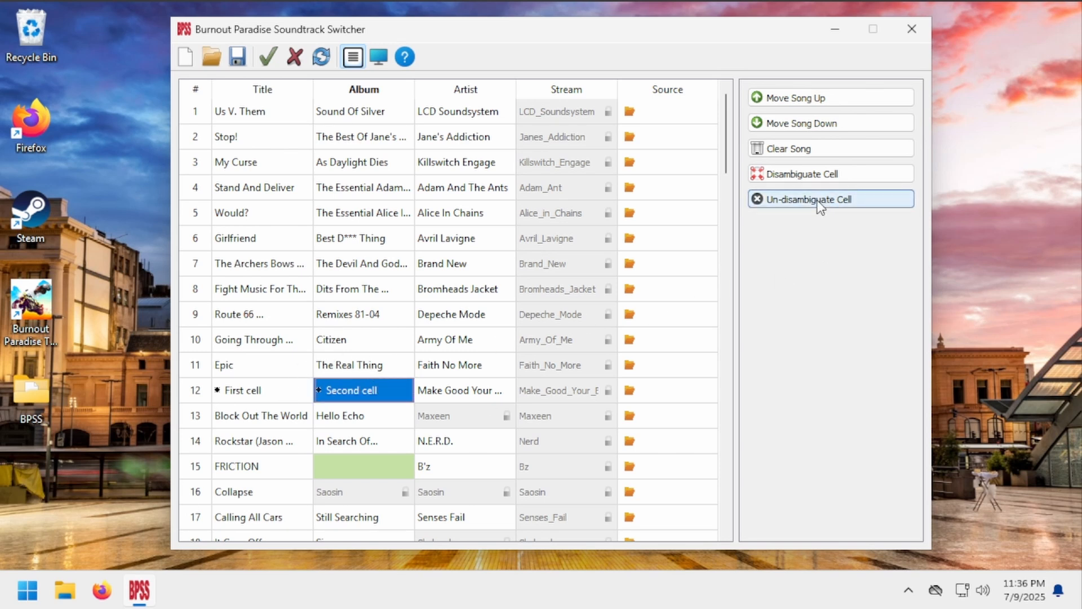
{"action": "left_click", "coordinate": [814, 199]}
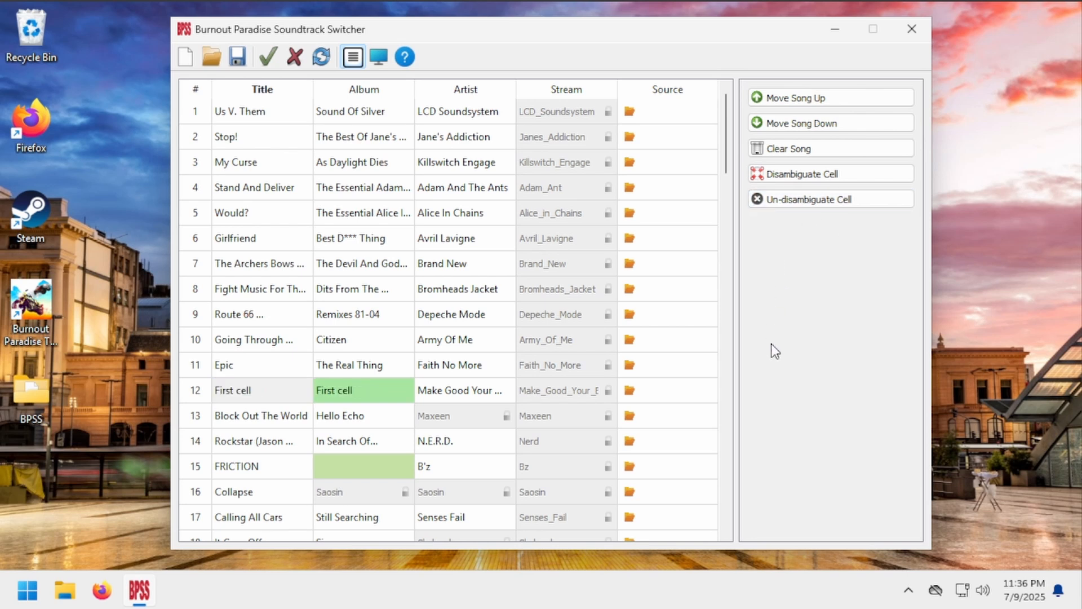
Step: Disambiguate song 13's locked Maxeen artist cell and answer the crash-risk warning
{"action": "left_click", "coordinate": [460, 414]}
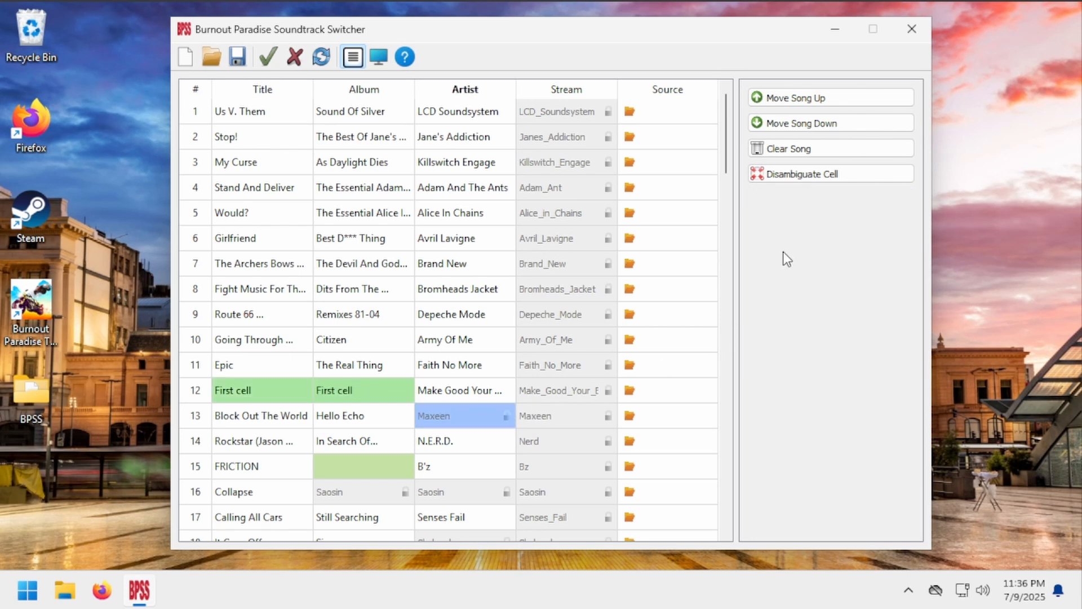
{"action": "left_click", "coordinate": [801, 173]}
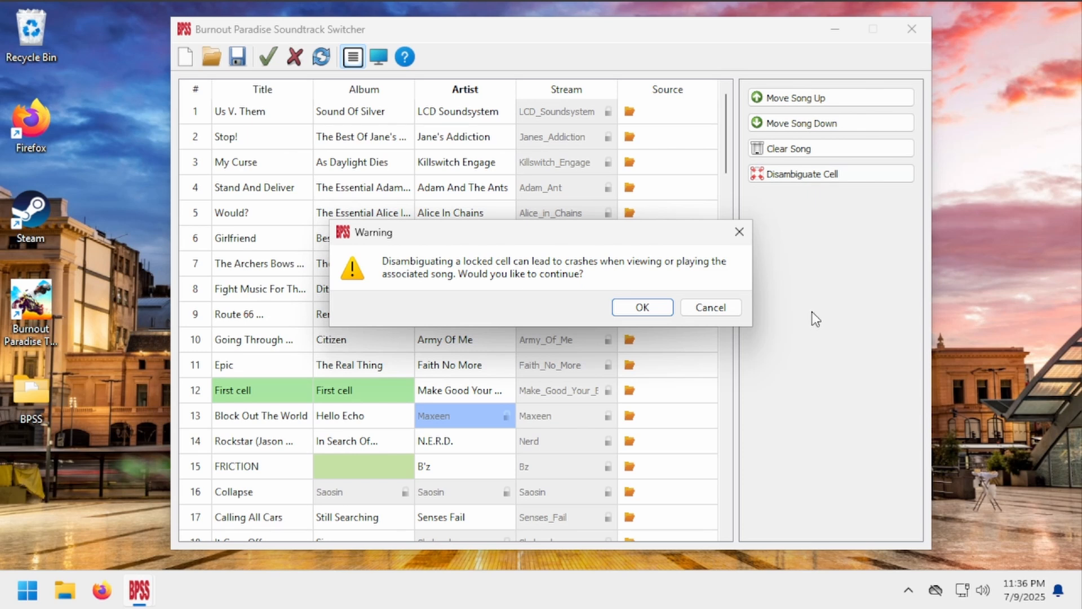
{"action": "left_click", "coordinate": [641, 307]}
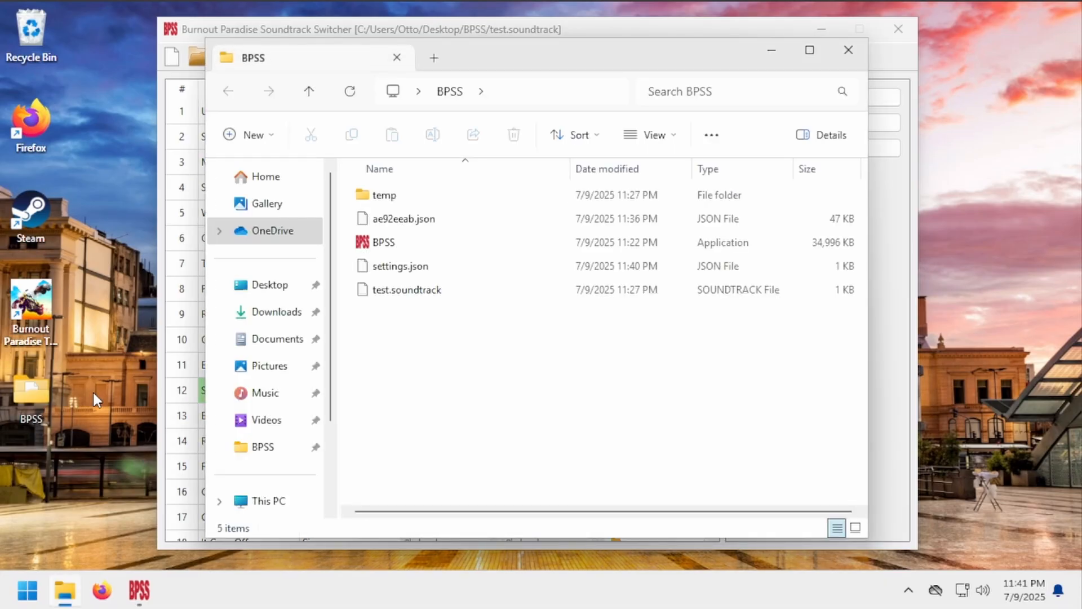
{"action": "left_click", "coordinate": [400, 266]}
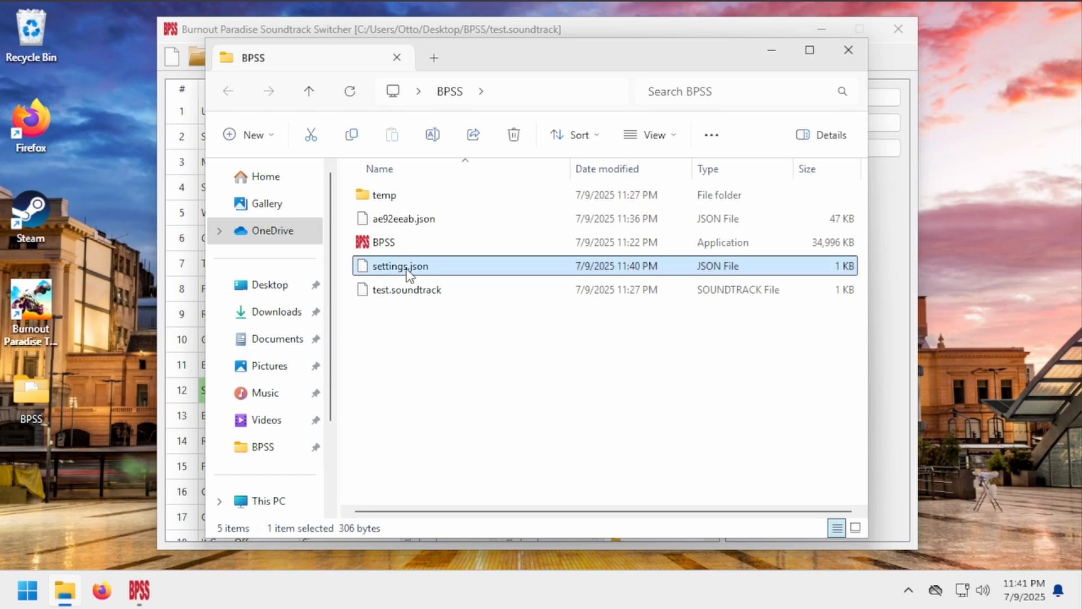
{"action": "right_click", "coordinate": [400, 266]}
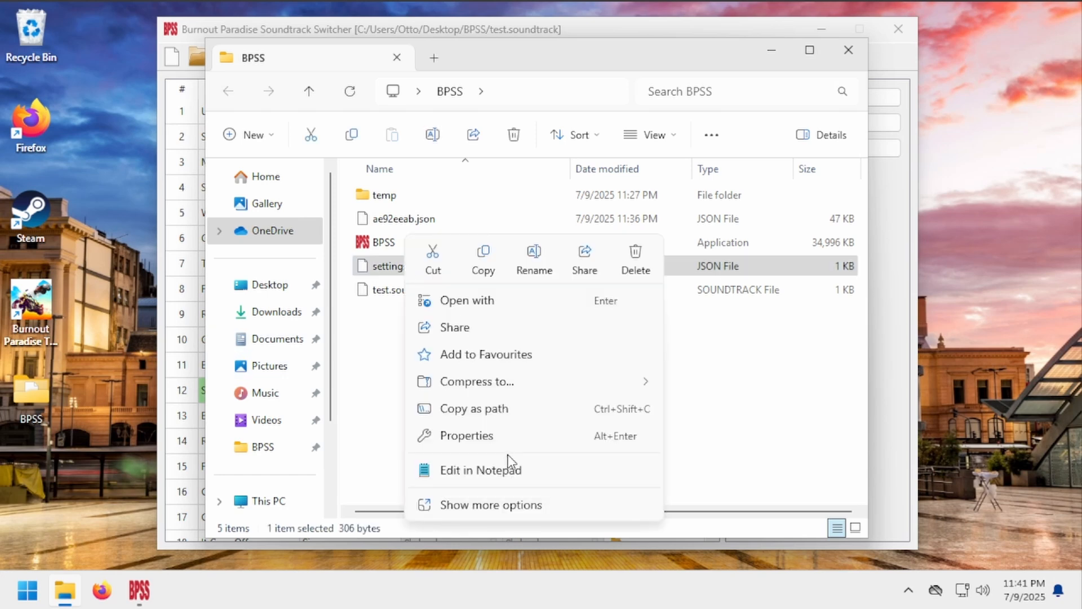
{"action": "left_click", "coordinate": [481, 470]}
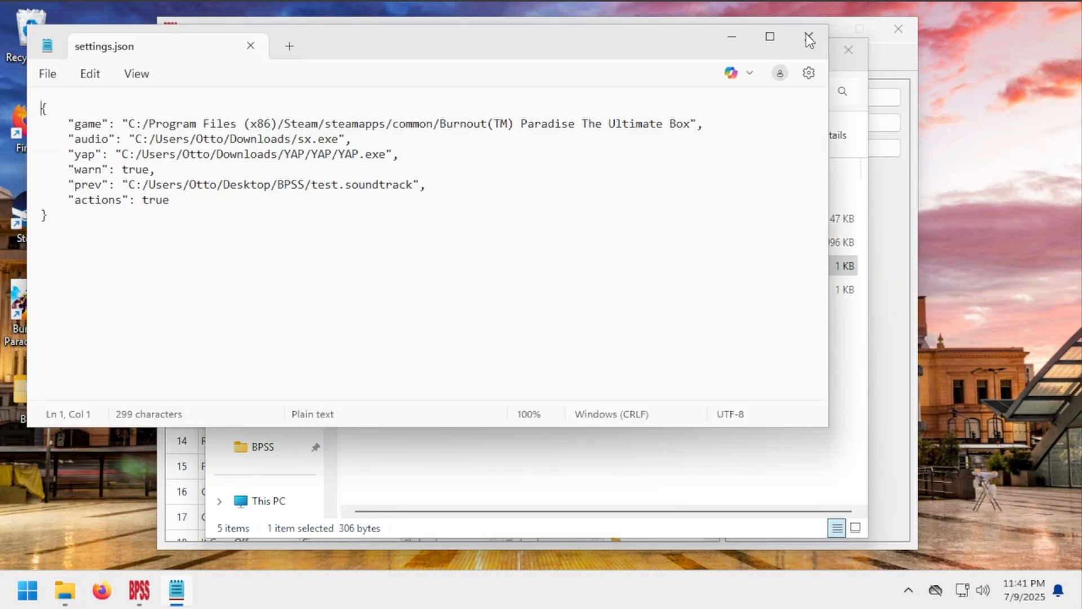
{"action": "left_click", "coordinate": [808, 36]}
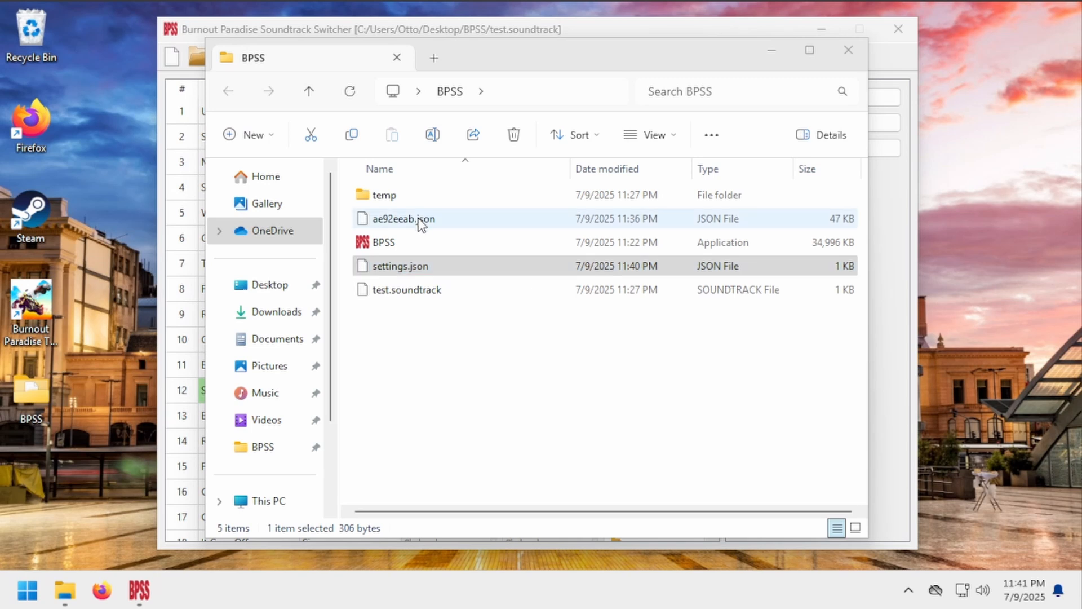
{"action": "left_click", "coordinate": [403, 219]}
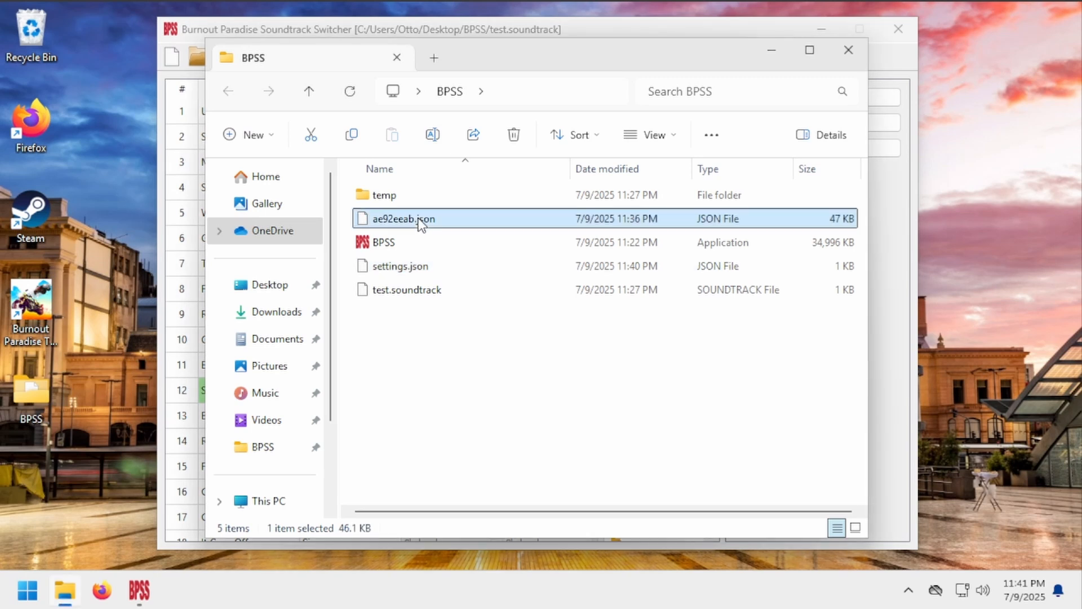
{"action": "mouse_move", "coordinate": [411, 227]}
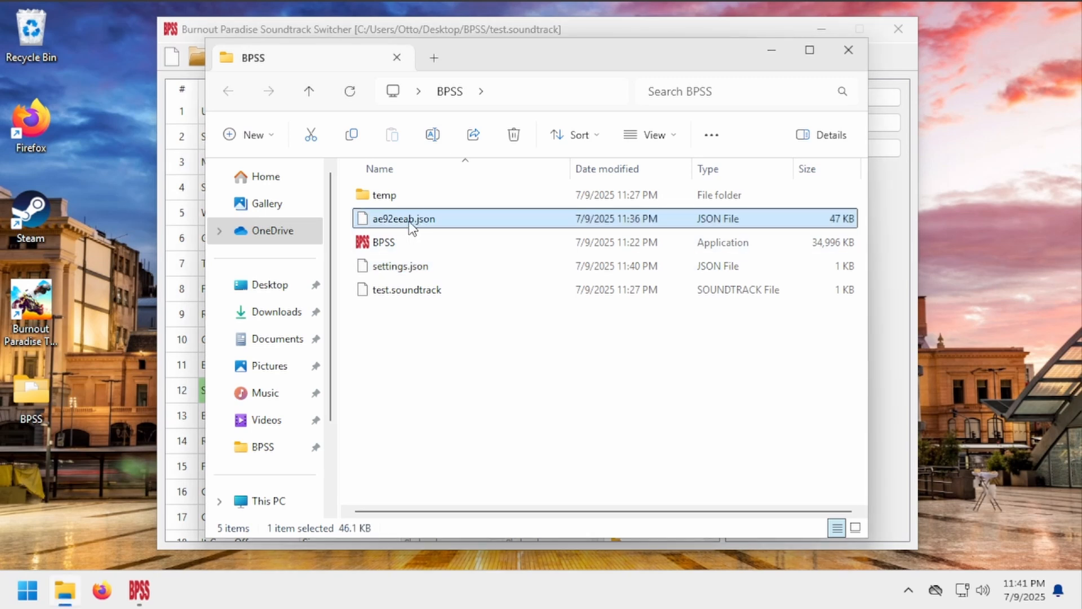
{"action": "mouse_move", "coordinate": [411, 221]}
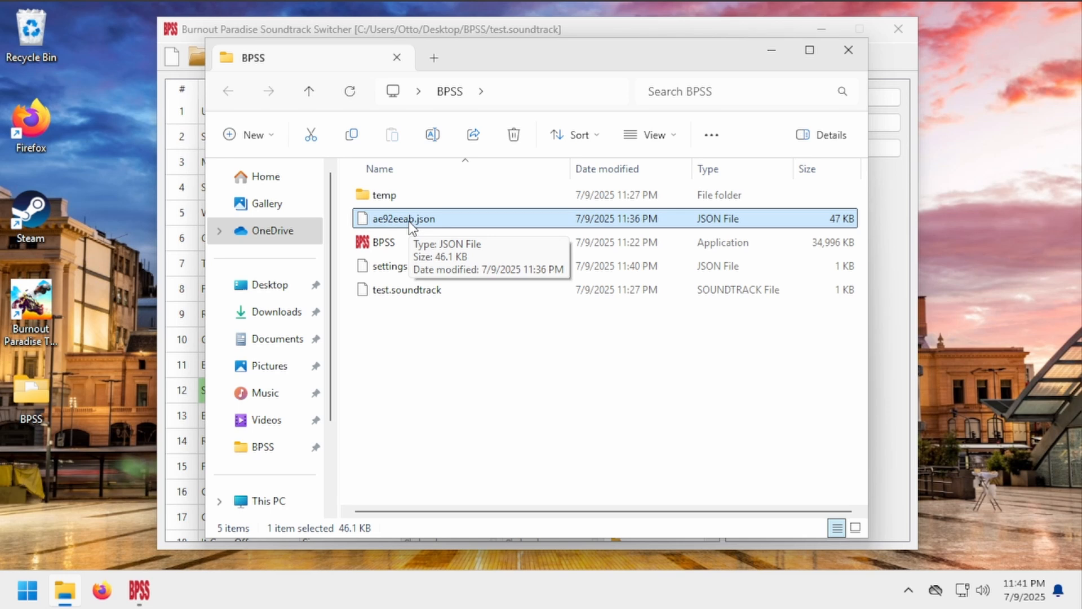
{"action": "mouse_move", "coordinate": [682, 201]}
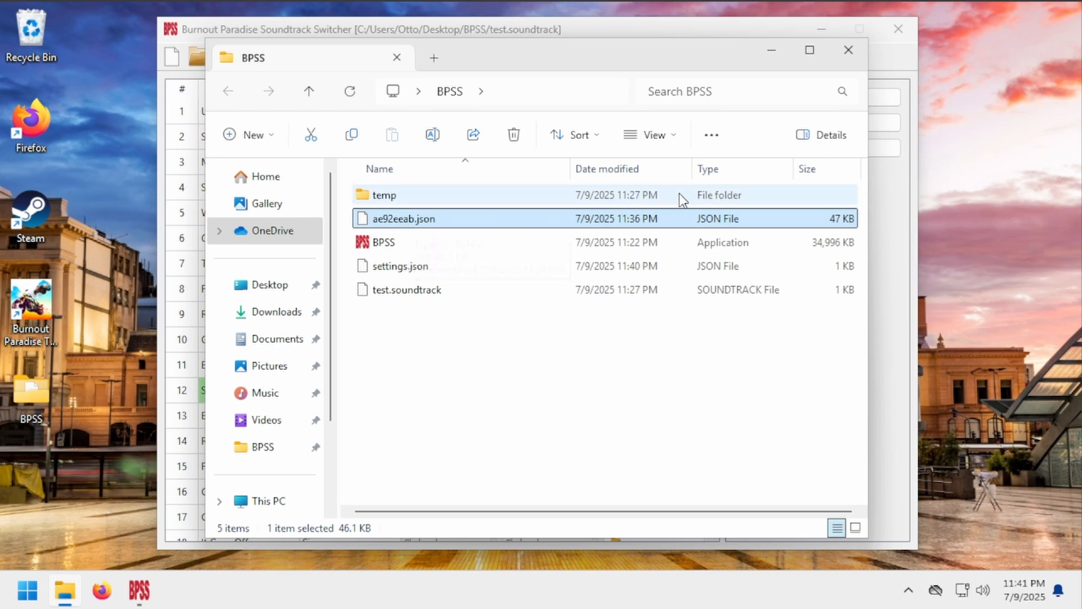
{"action": "mouse_move", "coordinate": [770, 49]}
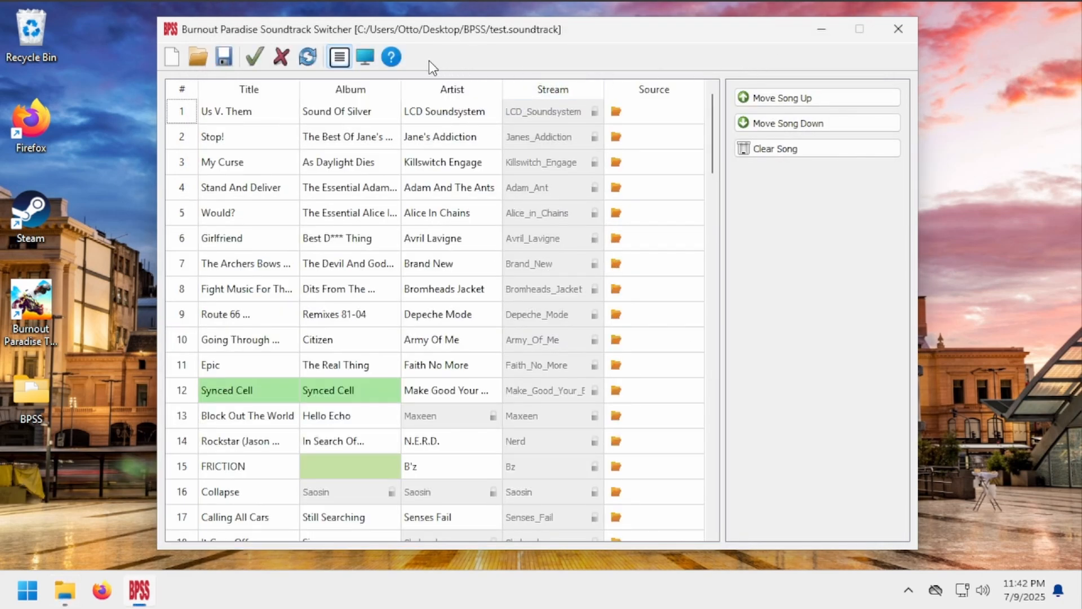
{"action": "left_click", "coordinate": [390, 56]}
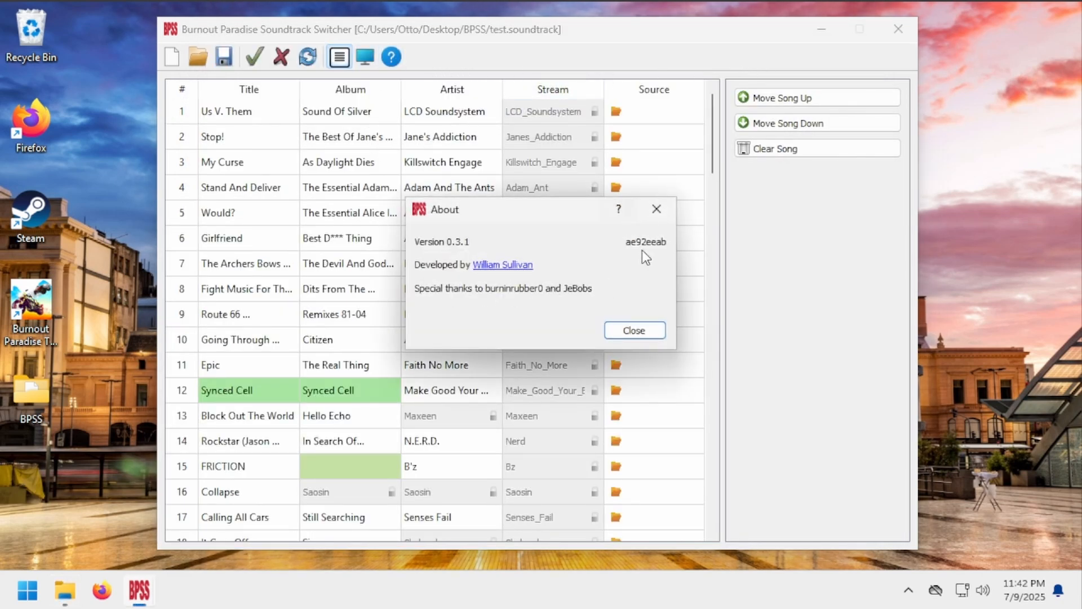
{"action": "mouse_move", "coordinate": [601, 241]}
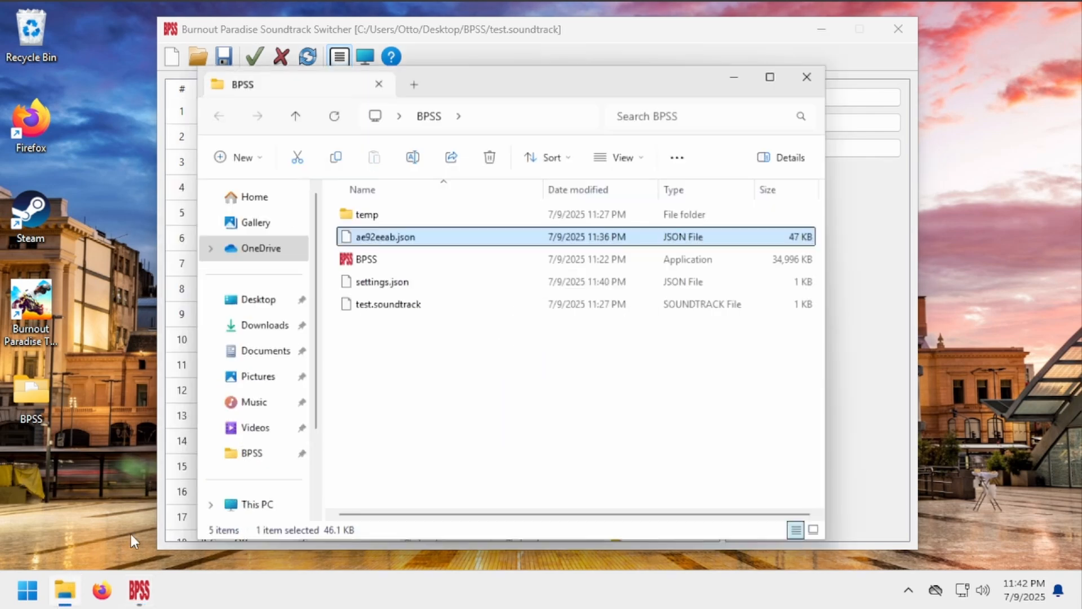
{"action": "left_click", "coordinate": [406, 290]}
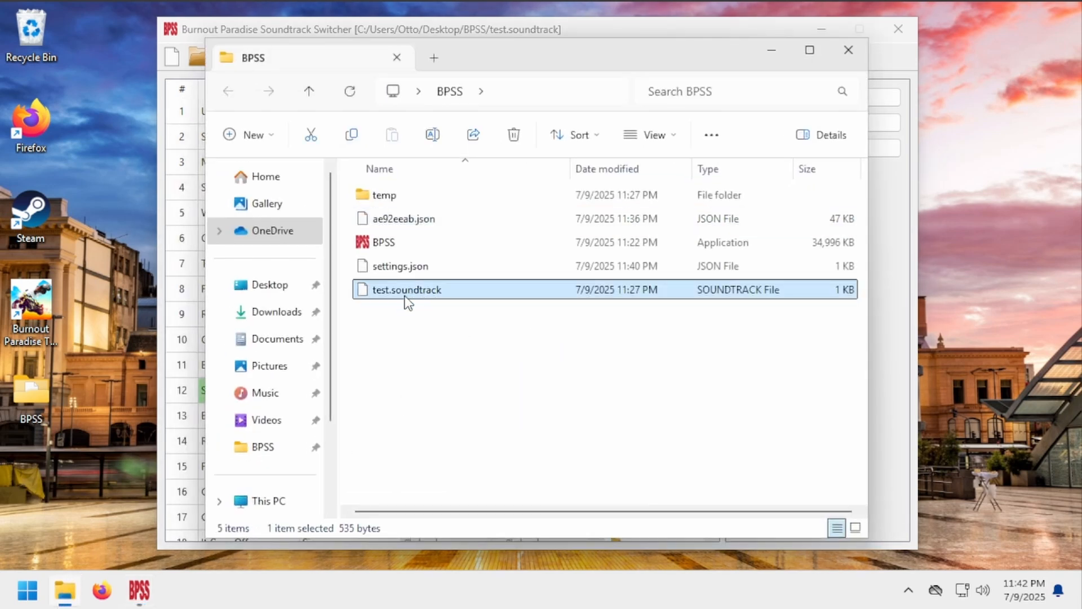
{"action": "right_click", "coordinate": [406, 290]}
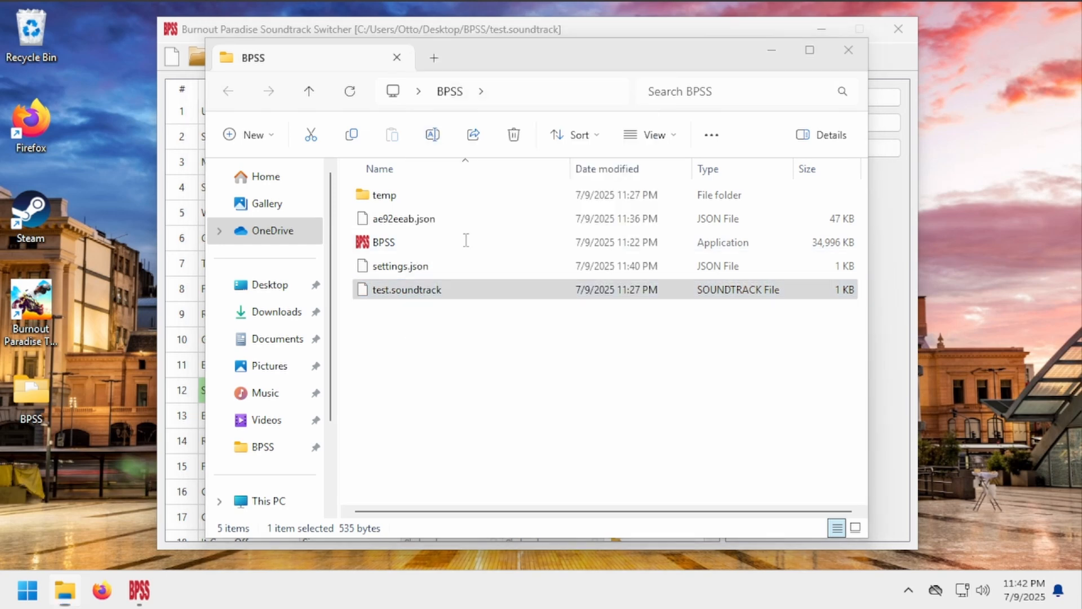
{"action": "double_click", "coordinate": [411, 289]}
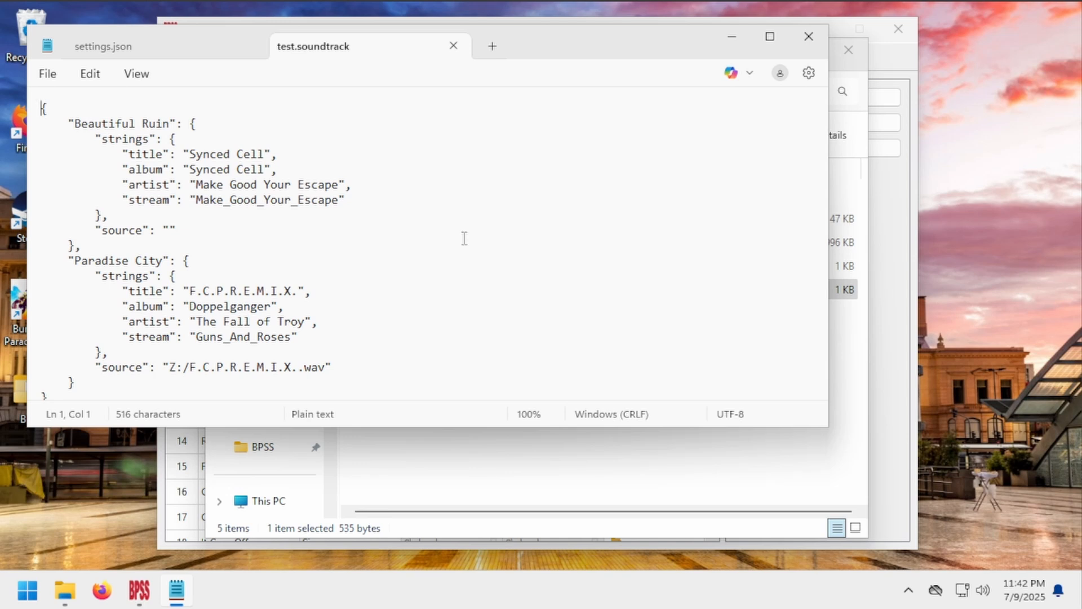
{"action": "mouse_move", "coordinate": [754, 64]}
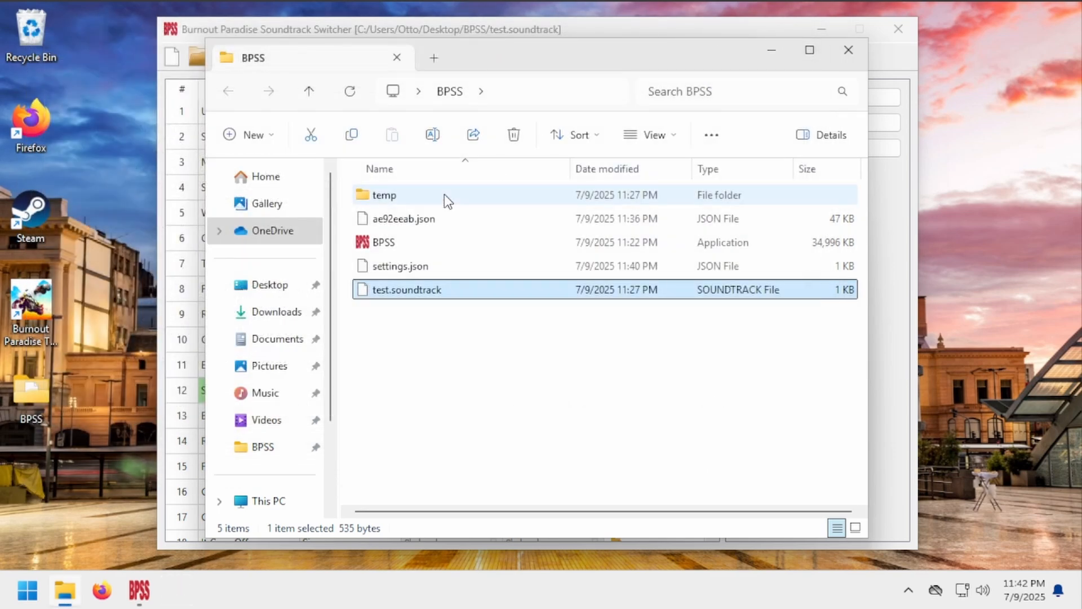
Step: Open the temp folder to view its contents
{"action": "double_click", "coordinate": [385, 195]}
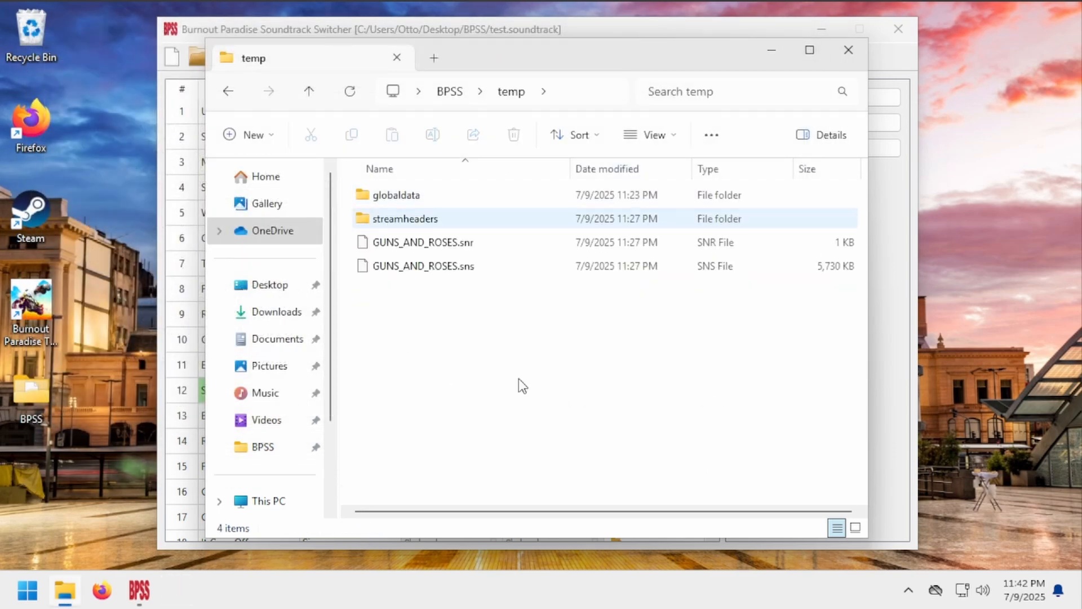
{"action": "mouse_move", "coordinate": [530, 242]}
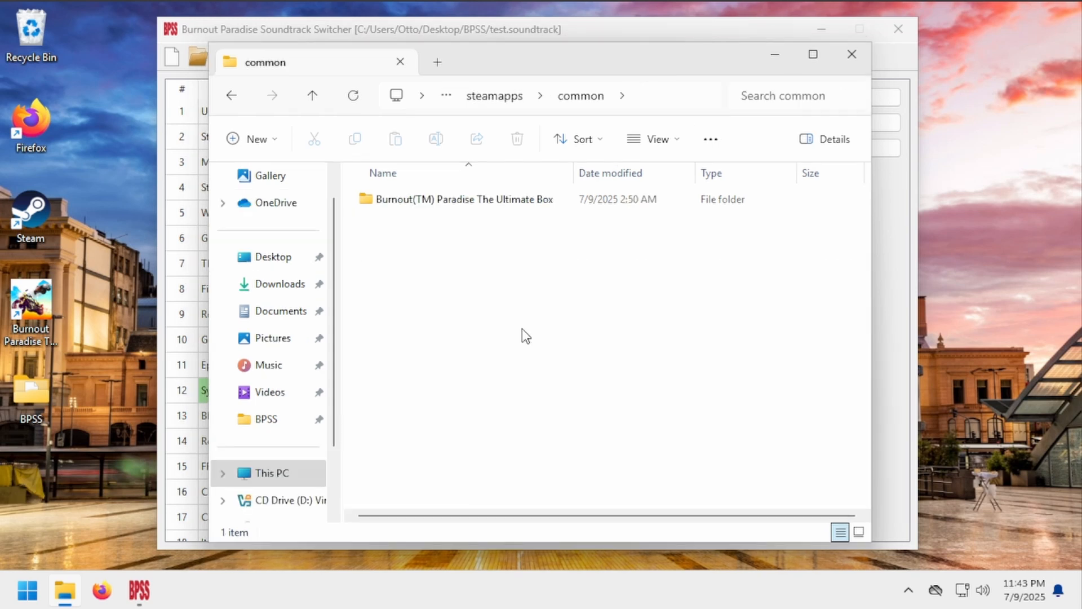
{"action": "mouse_move", "coordinate": [500, 317]}
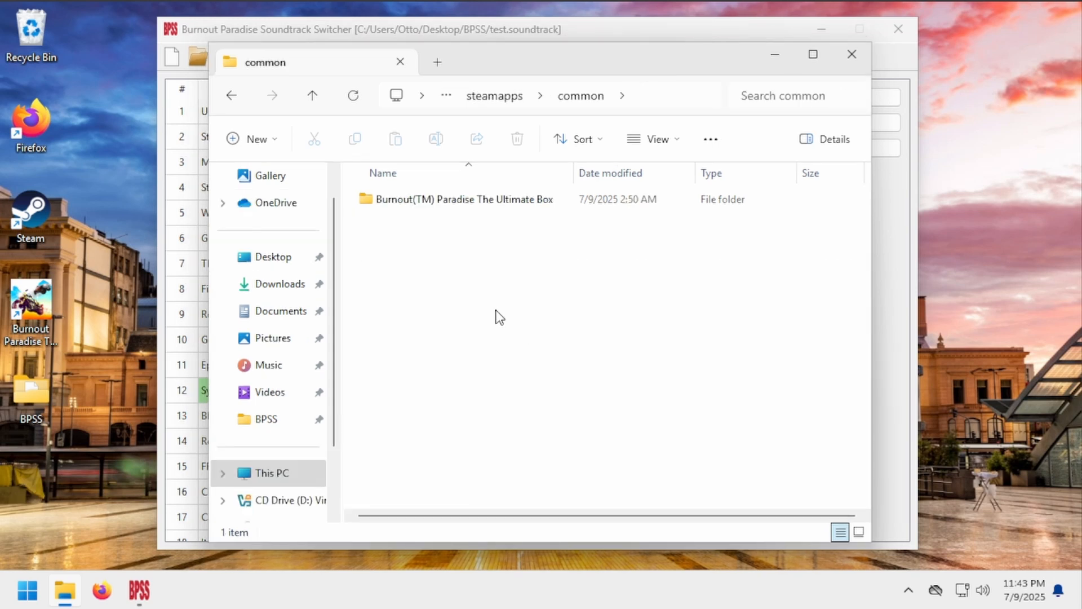
Step: Select BURNOUTGLOBALDATA.BIN.old in the game's SOUND folder, then return to BPSS
{"action": "left_click", "coordinate": [461, 199]}
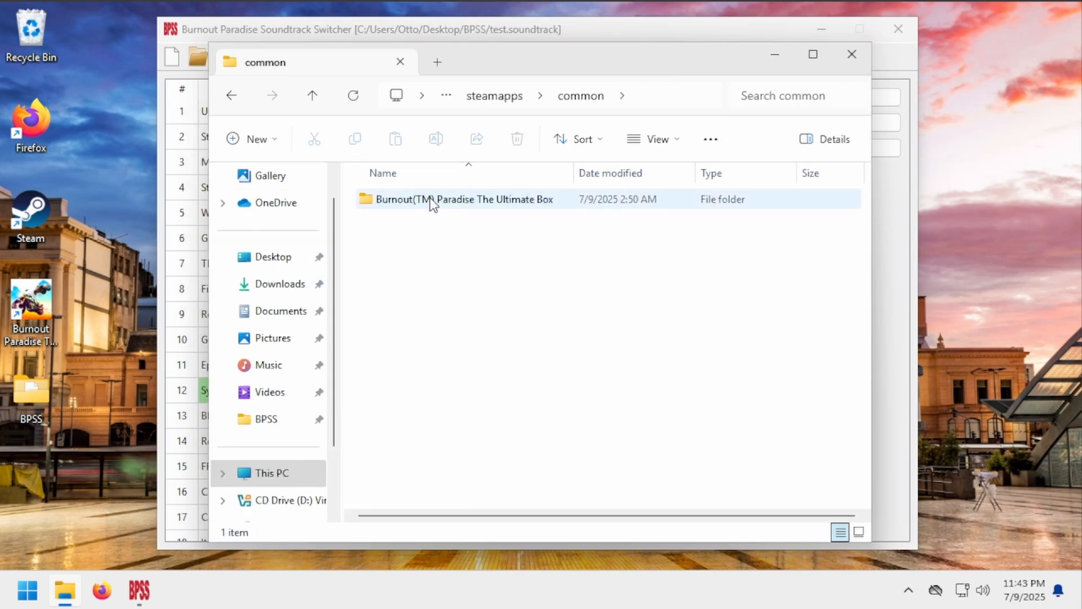
{"action": "double_click", "coordinate": [462, 199]}
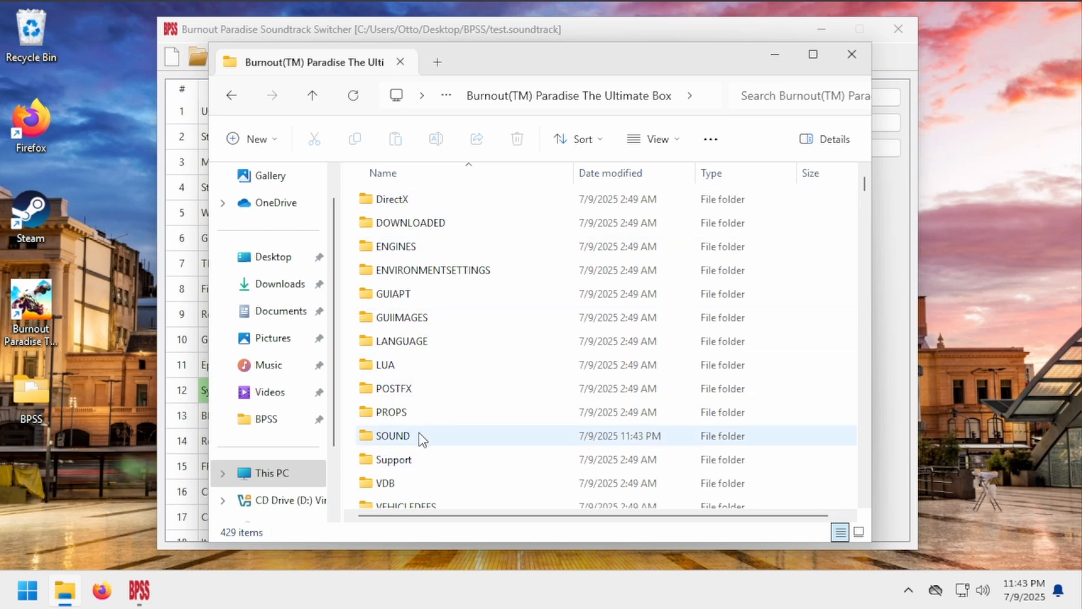
{"action": "double_click", "coordinate": [392, 436]}
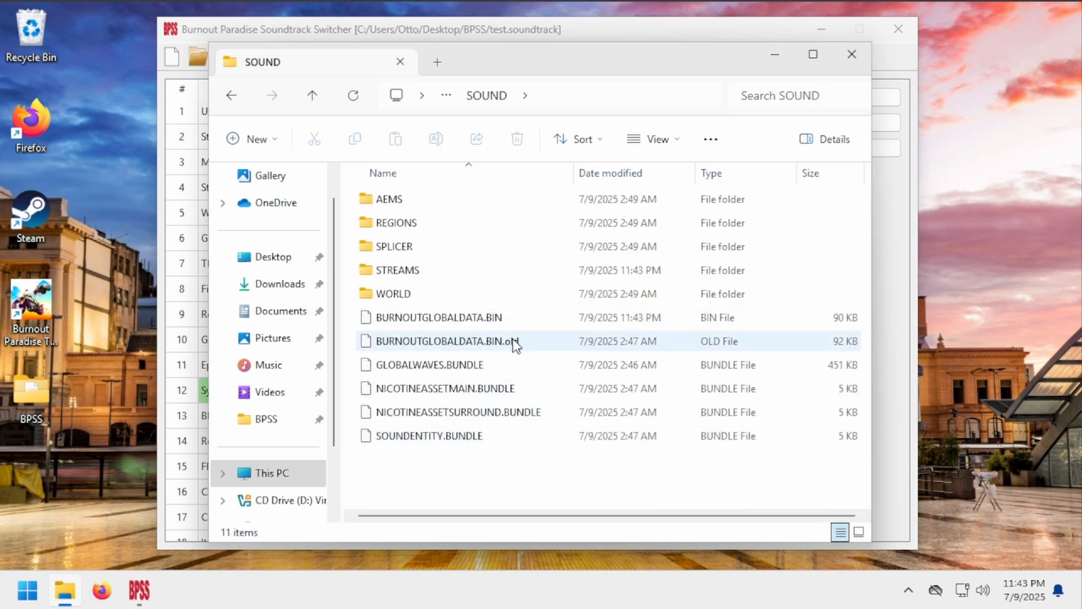
{"action": "left_click", "coordinate": [446, 341]}
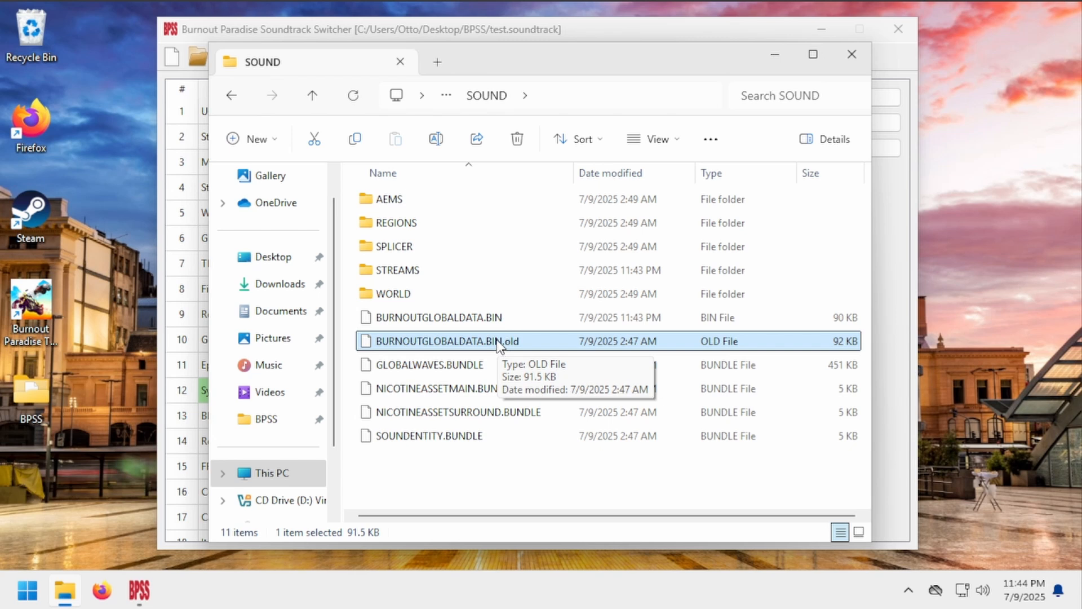
{"action": "mouse_move", "coordinate": [583, 313]}
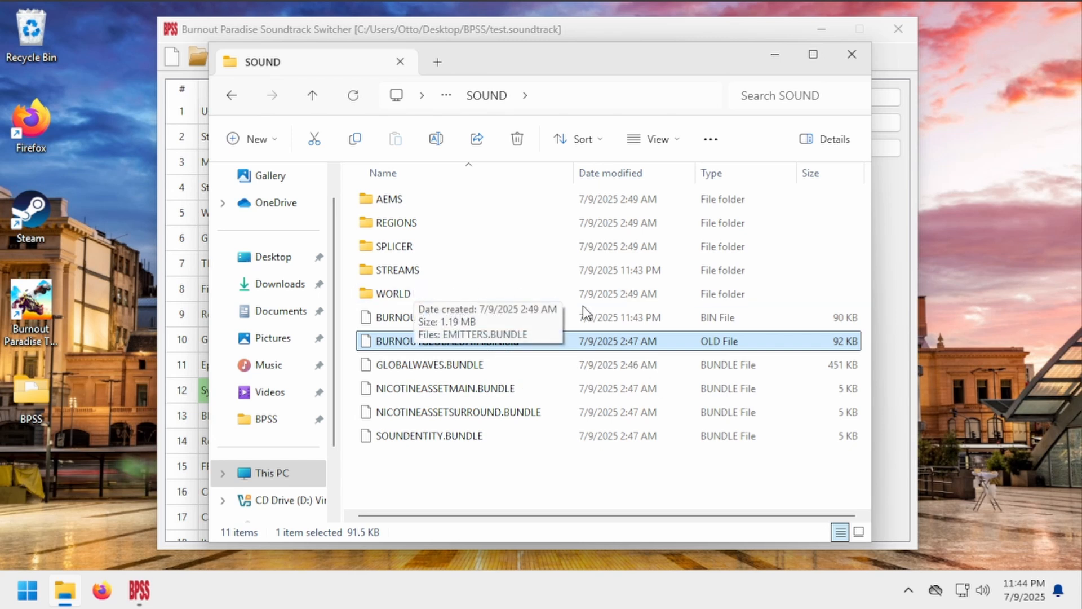
{"action": "mouse_move", "coordinate": [517, 344]}
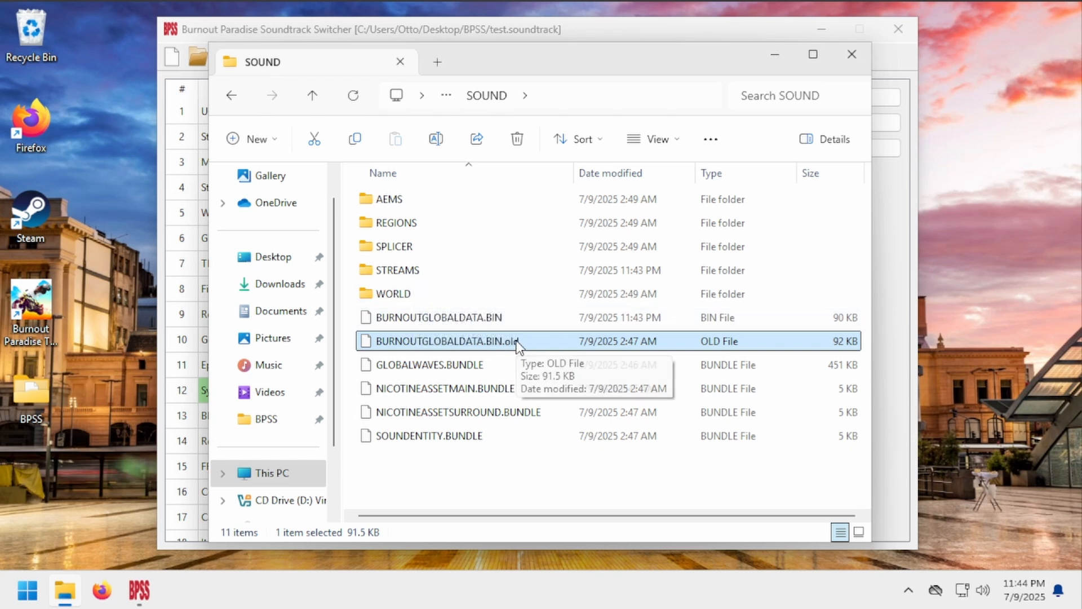
{"action": "left_click", "coordinate": [852, 54]}
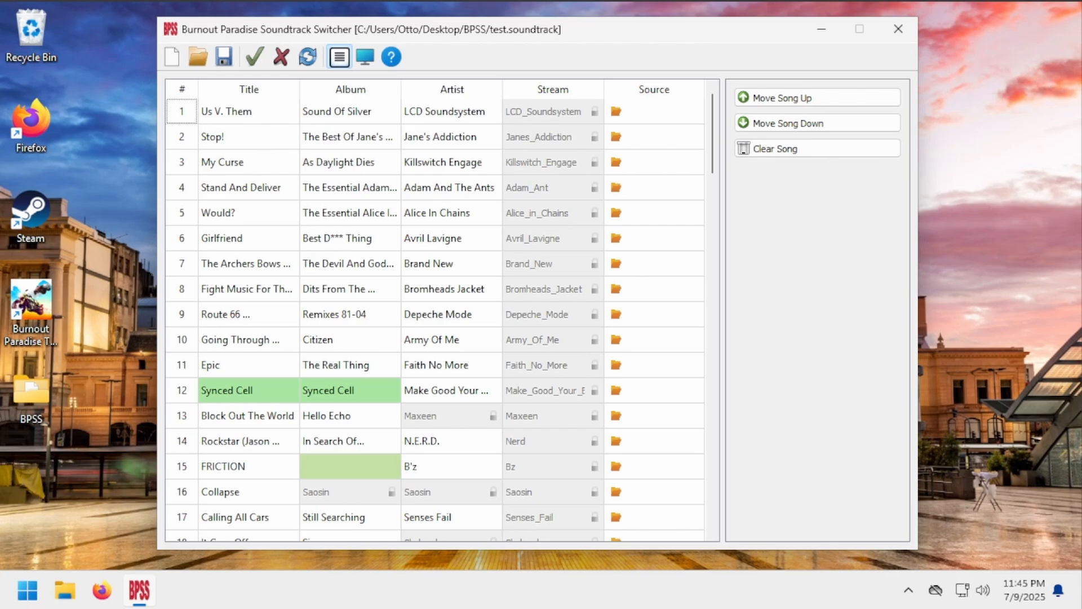